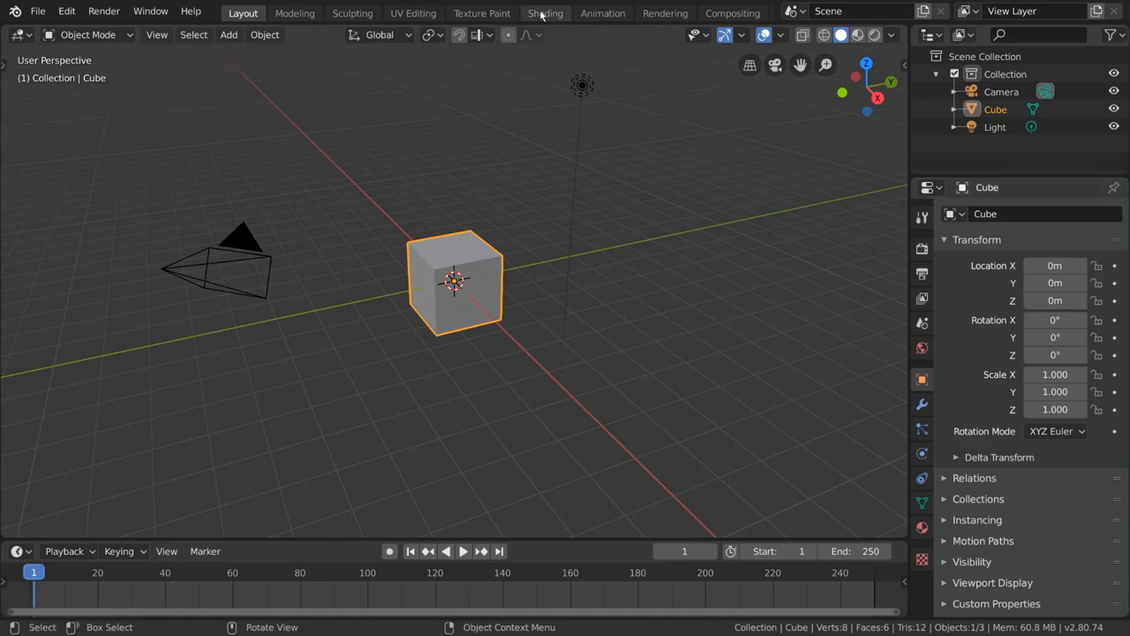
Switch to the Shading workspace to see the cube's material nodes and material preview.
click(545, 12)
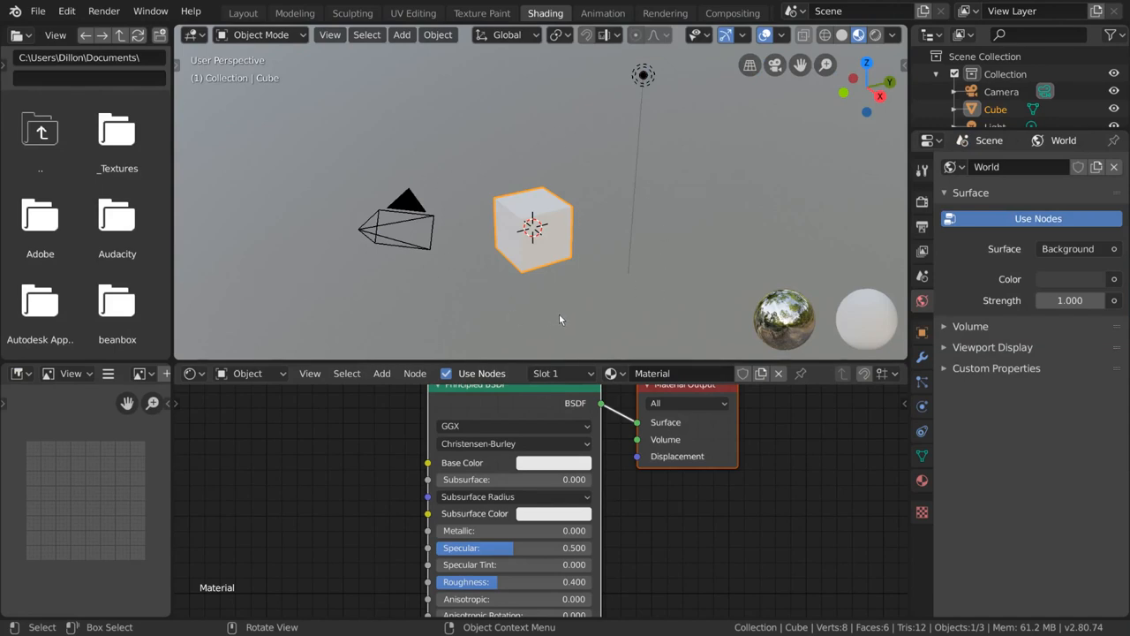
mouse_move(858, 35)
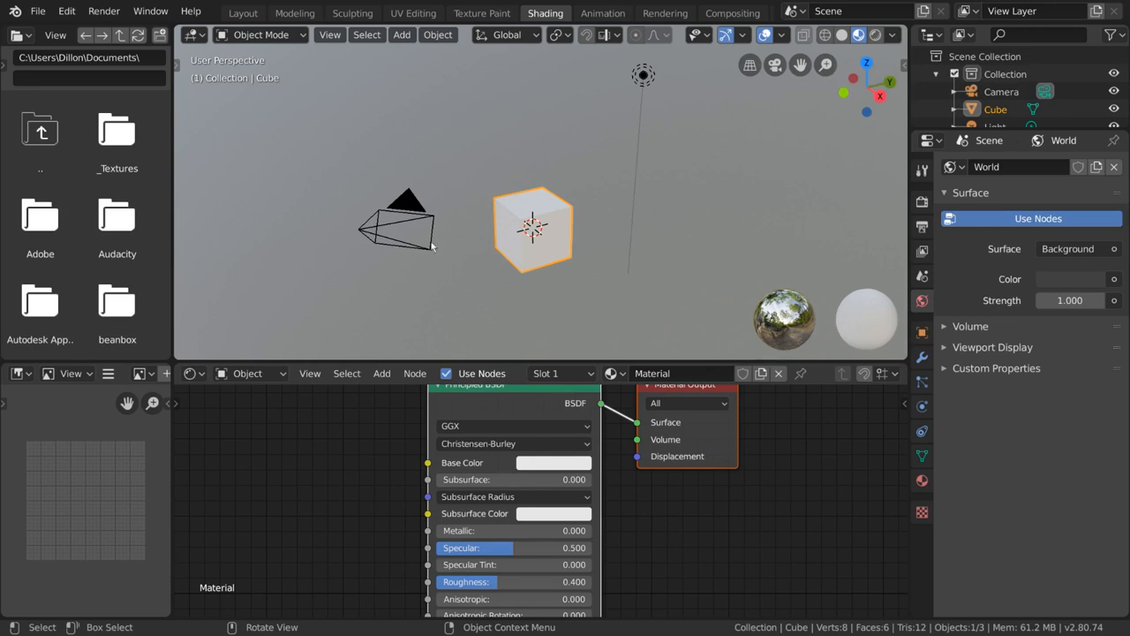
mouse_move(577, 288)
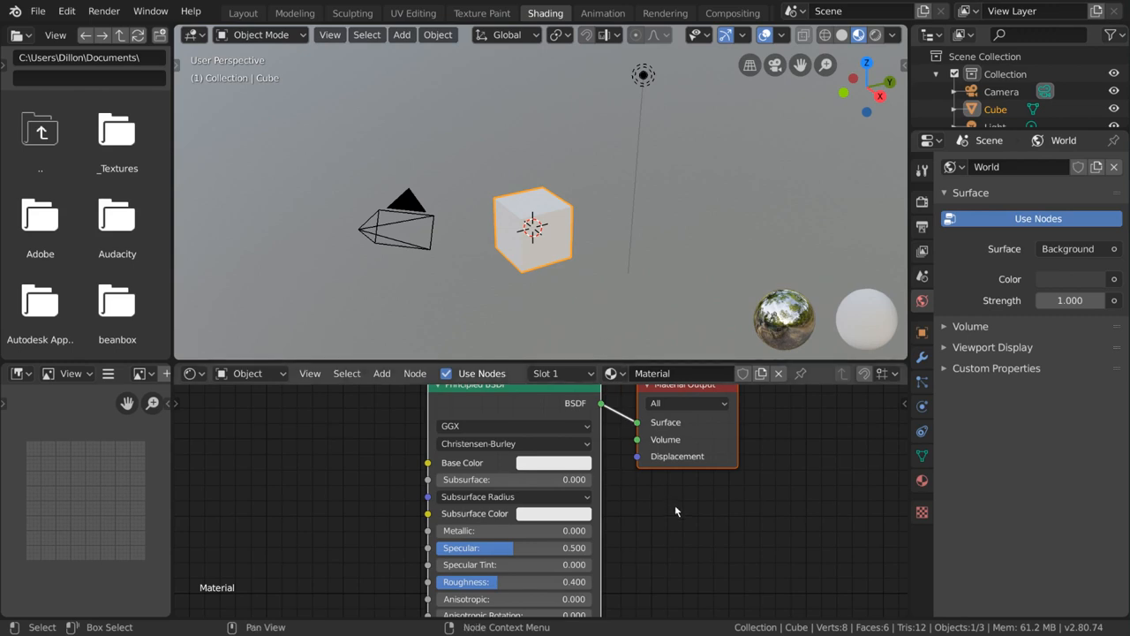
scroll(down, 3)
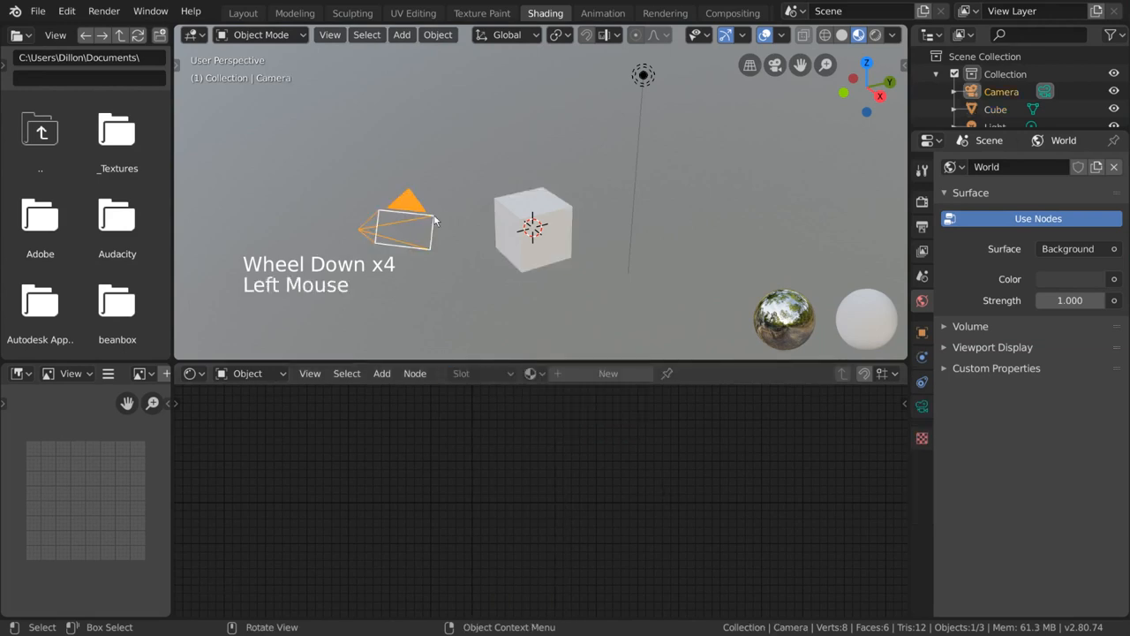
click(533, 230)
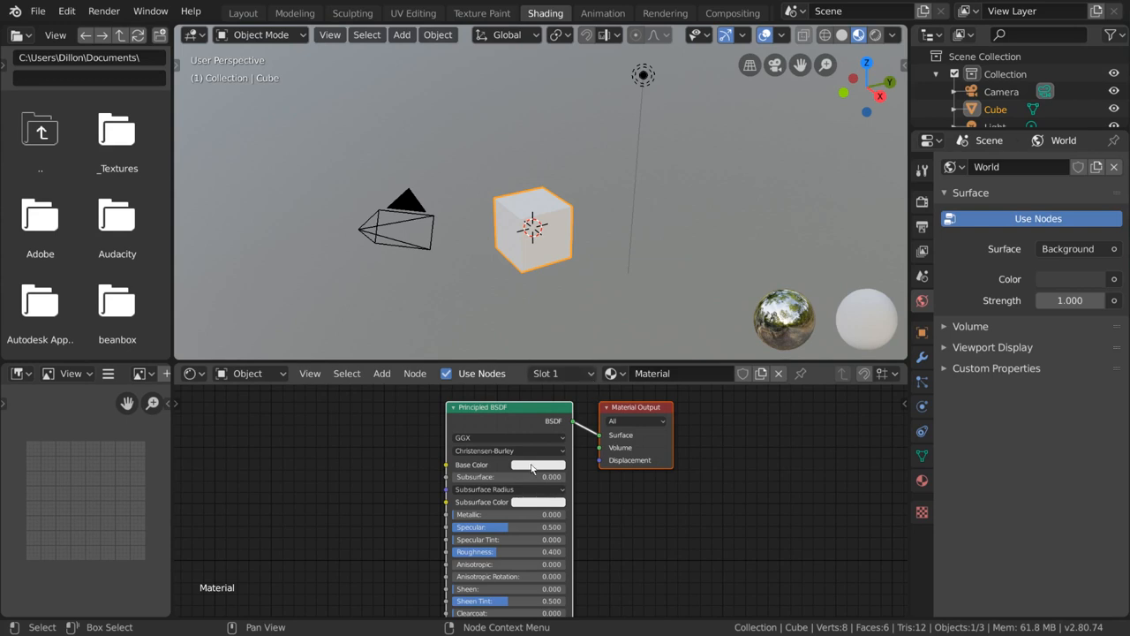
click(537, 464)
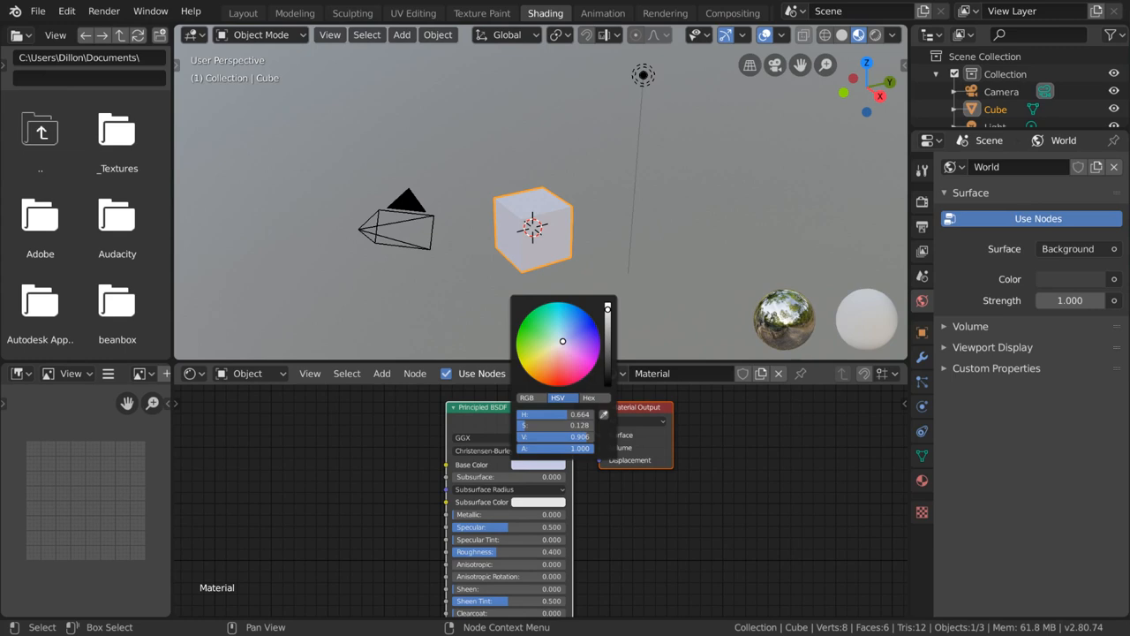
click(627, 530)
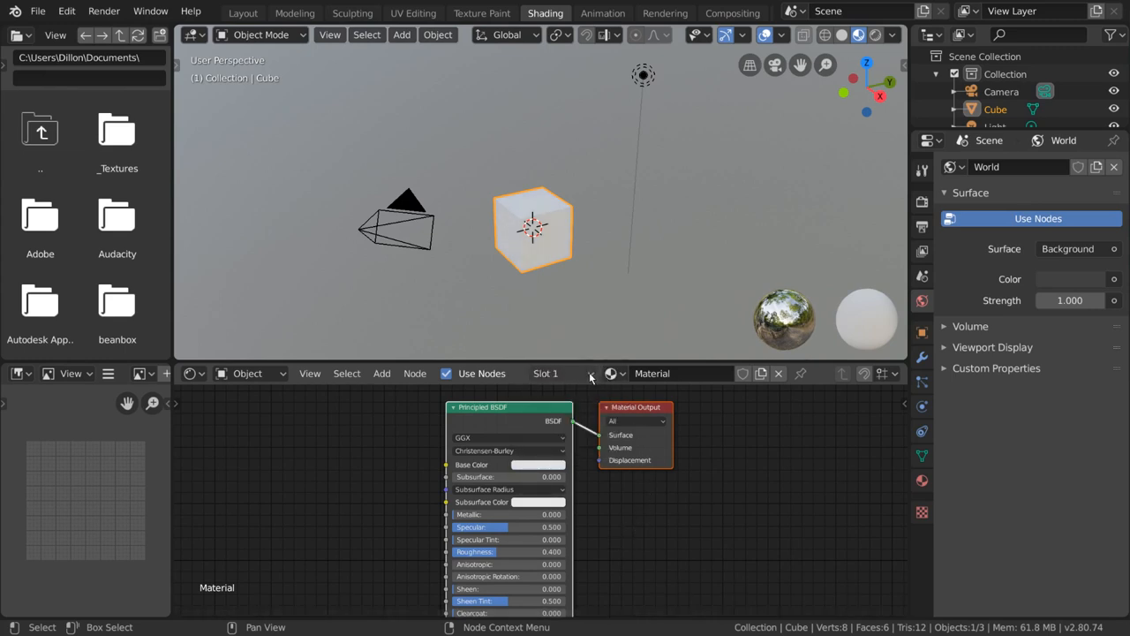
Show the cube's material slots, view the Green slot, then return to Material.
click(591, 373)
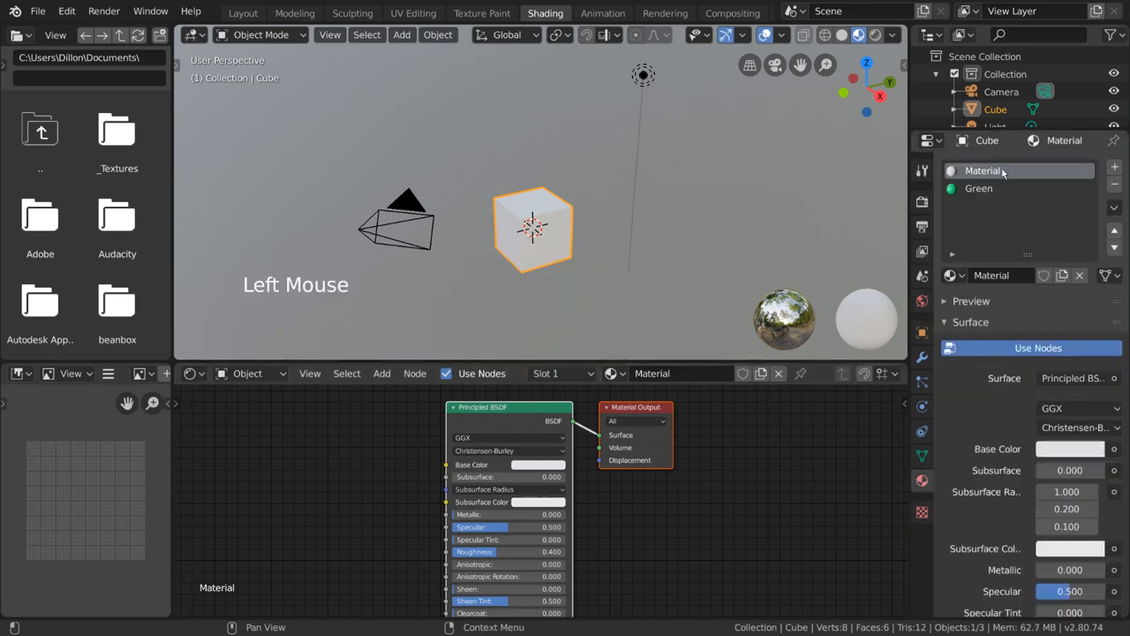
click(560, 373)
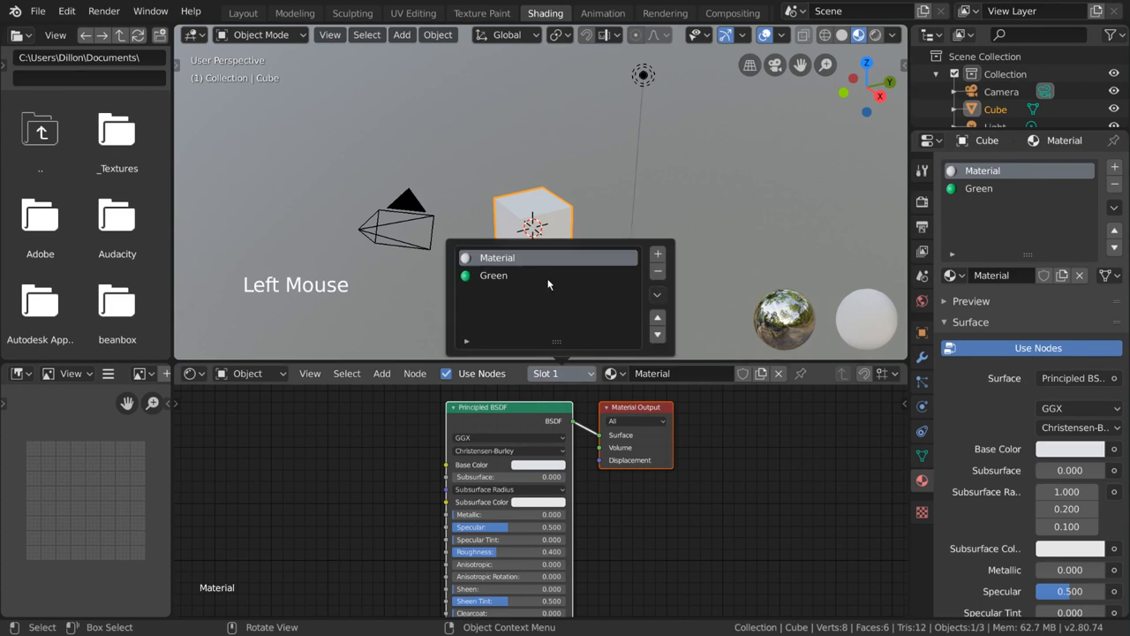
click(494, 275)
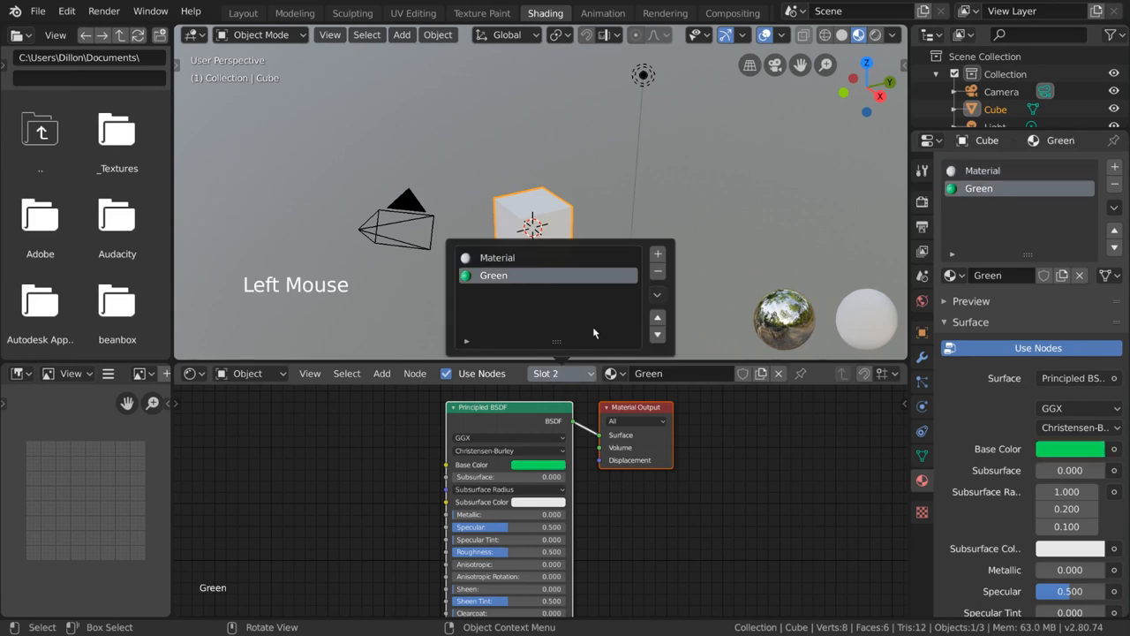
click(494, 275)
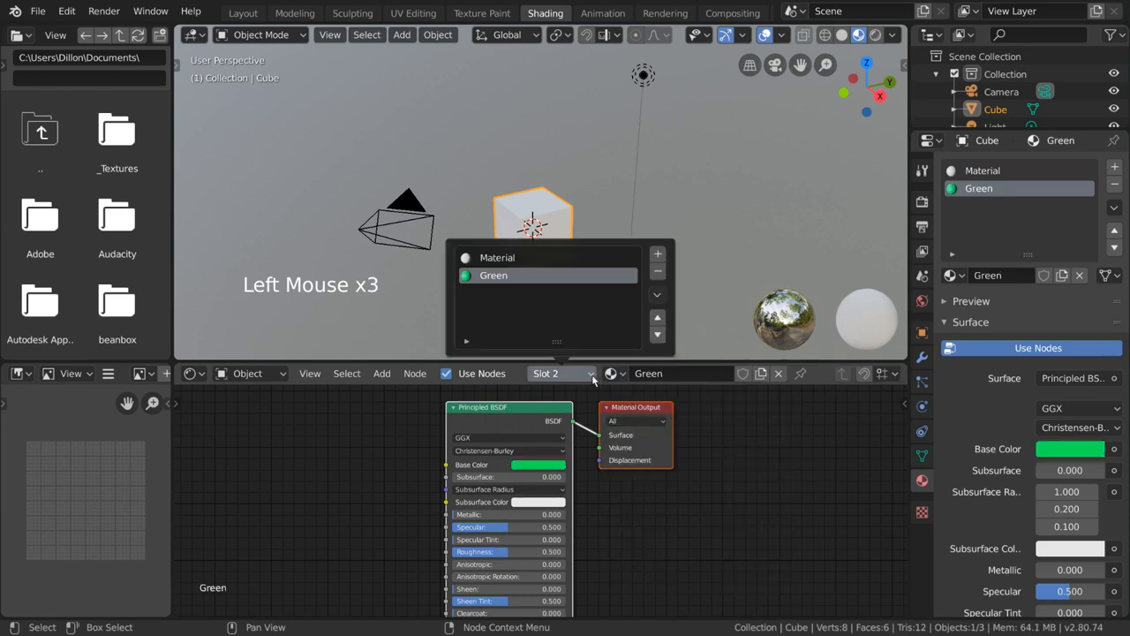
click(497, 257)
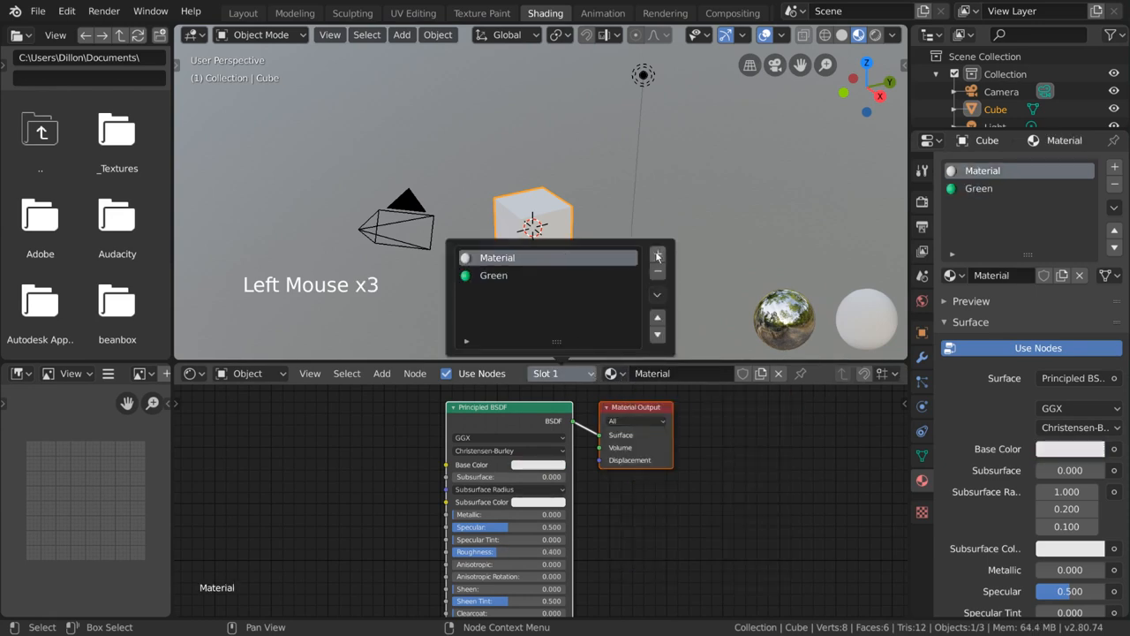
Add a third material slot and create the new Material.001 in it.
click(657, 254)
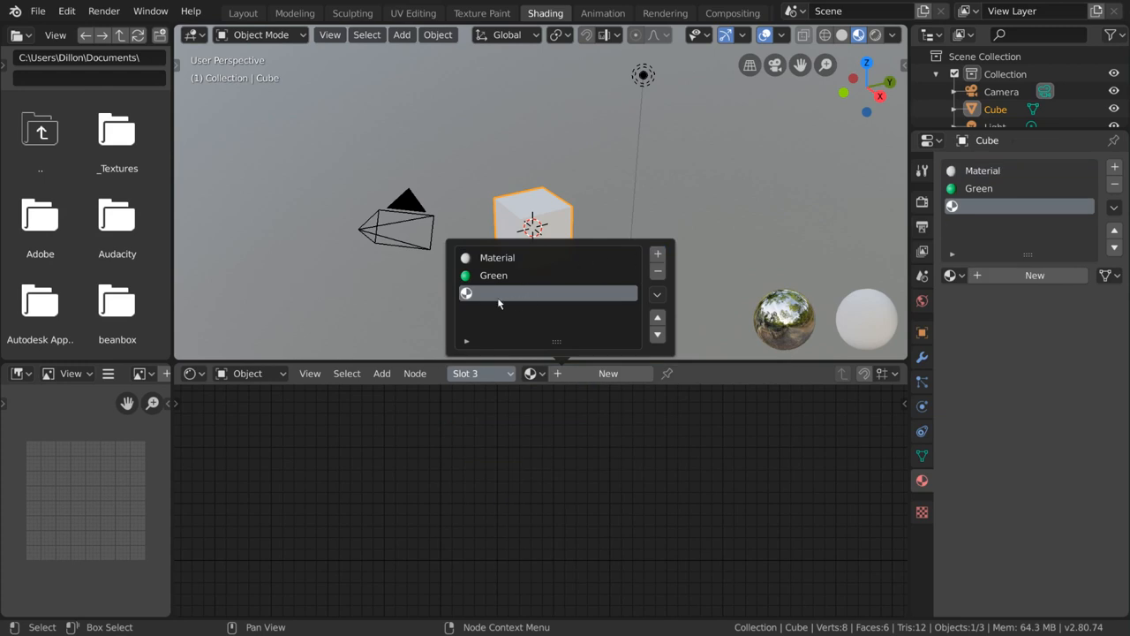
mouse_move(569, 293)
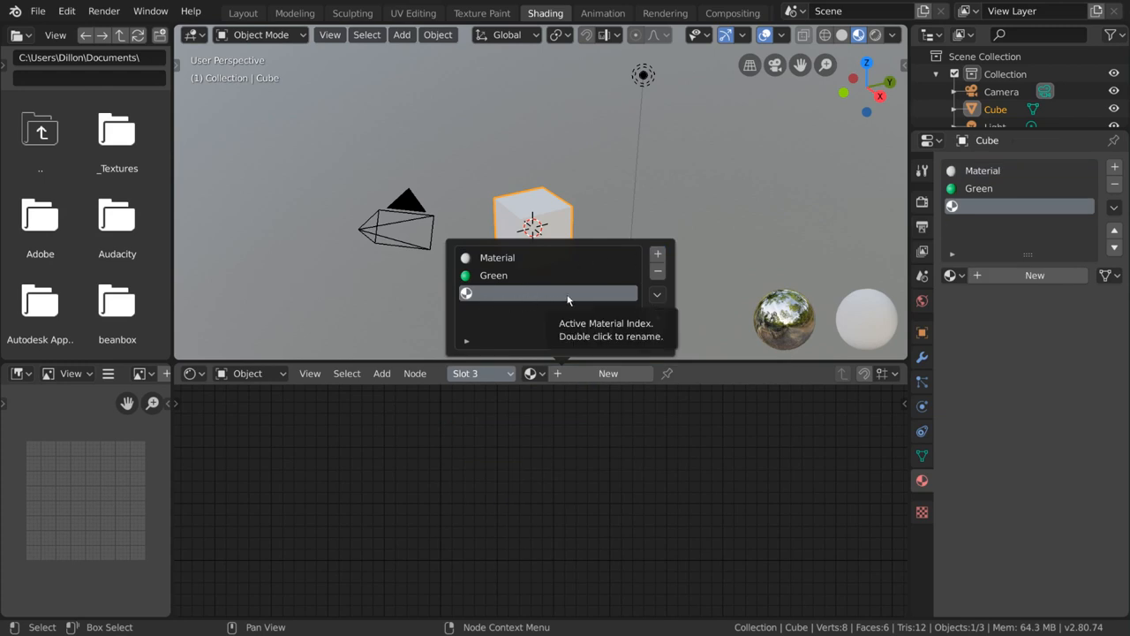
click(531, 372)
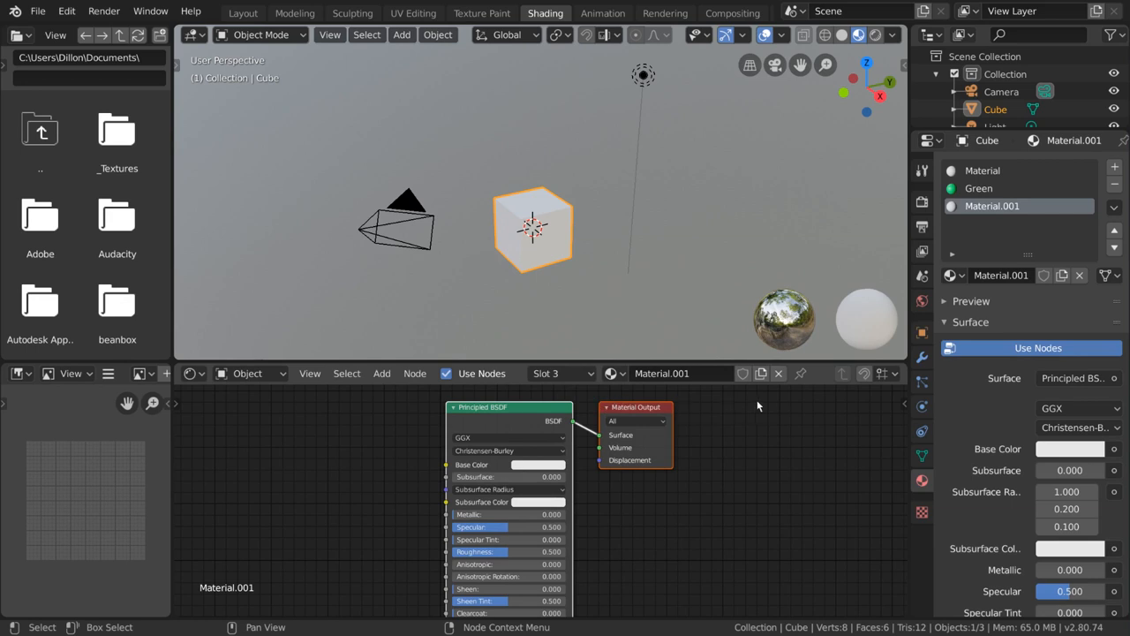
mouse_move(761, 373)
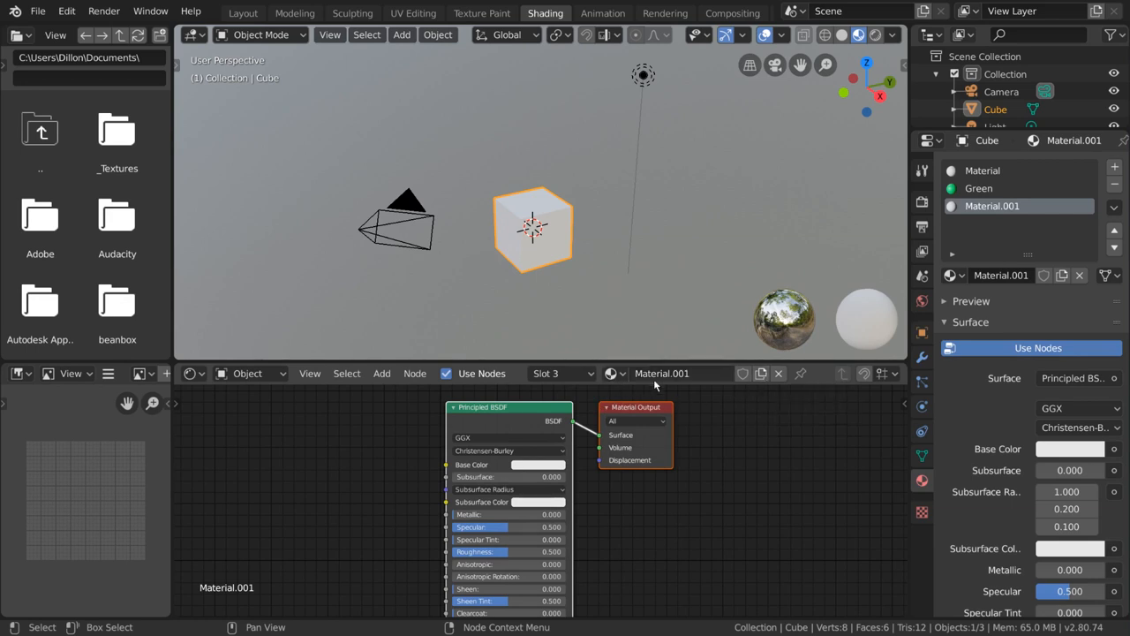
mouse_move(761, 373)
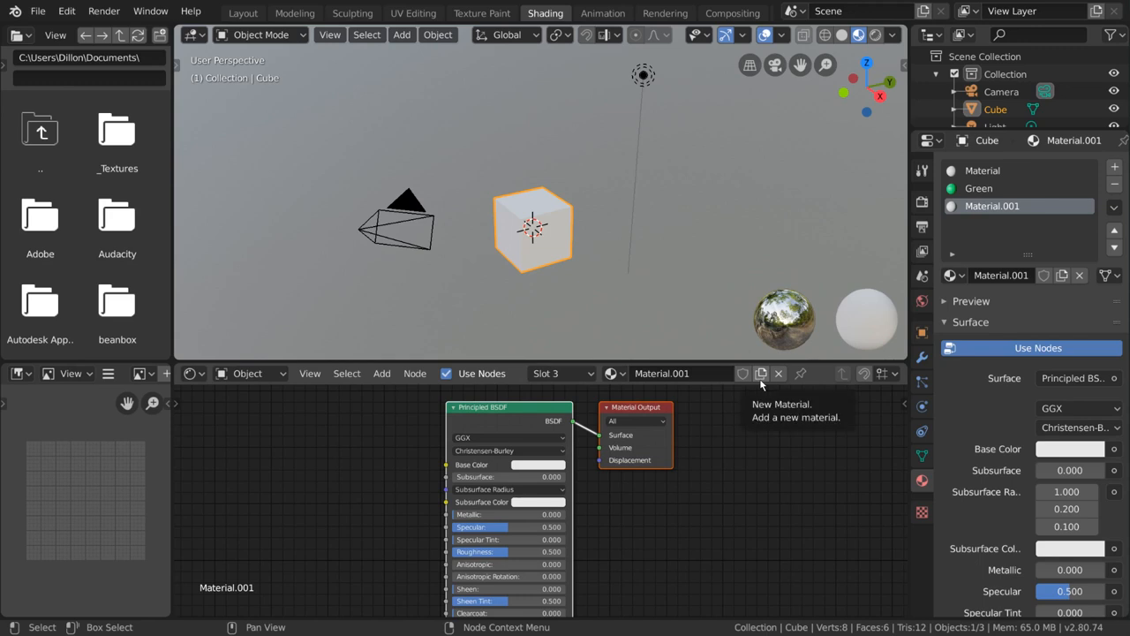
Give the third slot a fresh Material.002 and bring up the Shader Type choices.
click(761, 372)
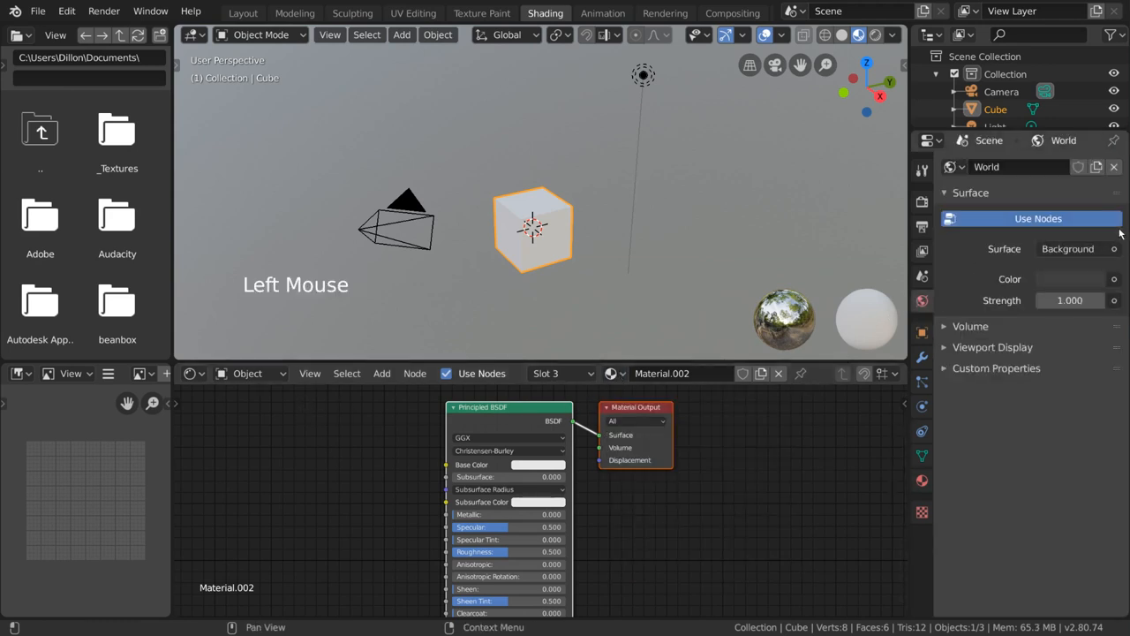
click(249, 373)
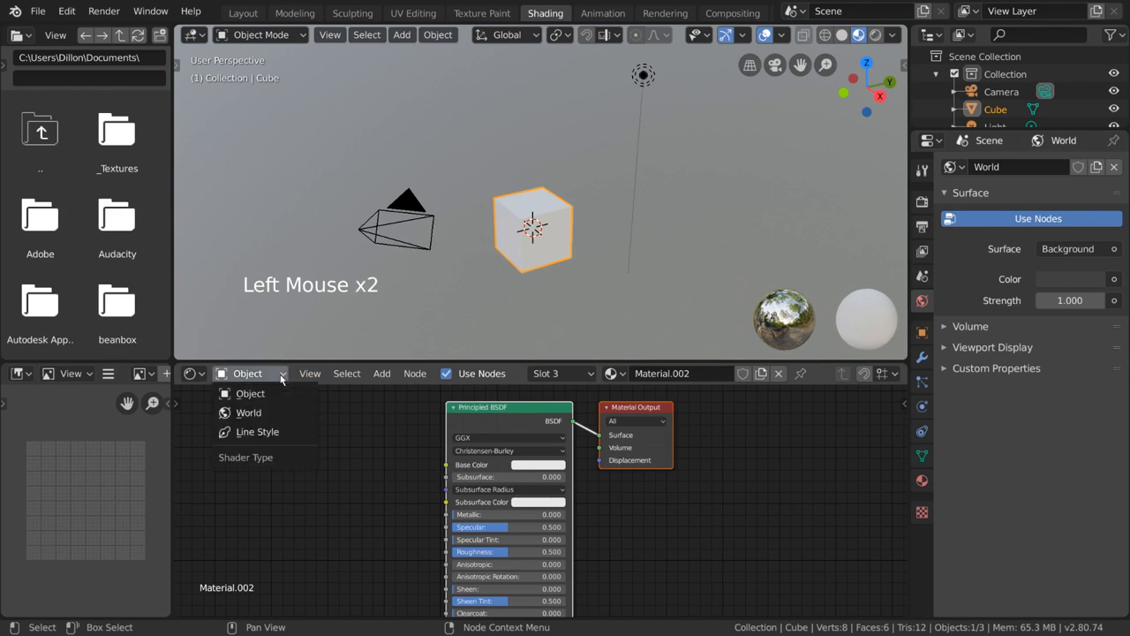
mouse_move(248, 412)
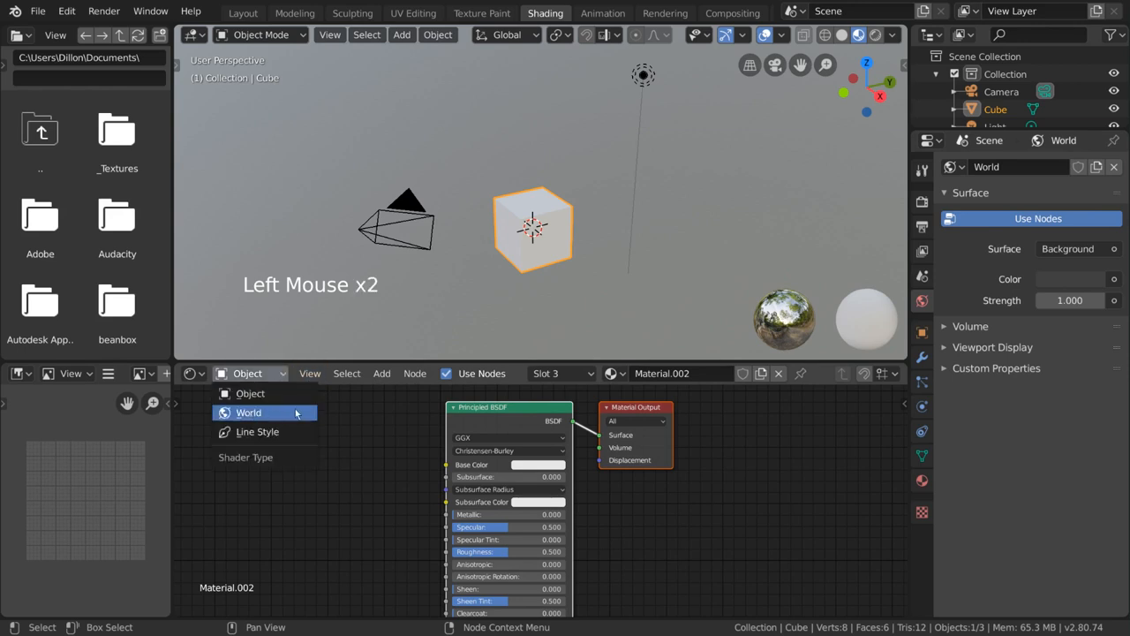
Switch the node editor to World shaders, showing the Background and World Output nodes.
click(248, 412)
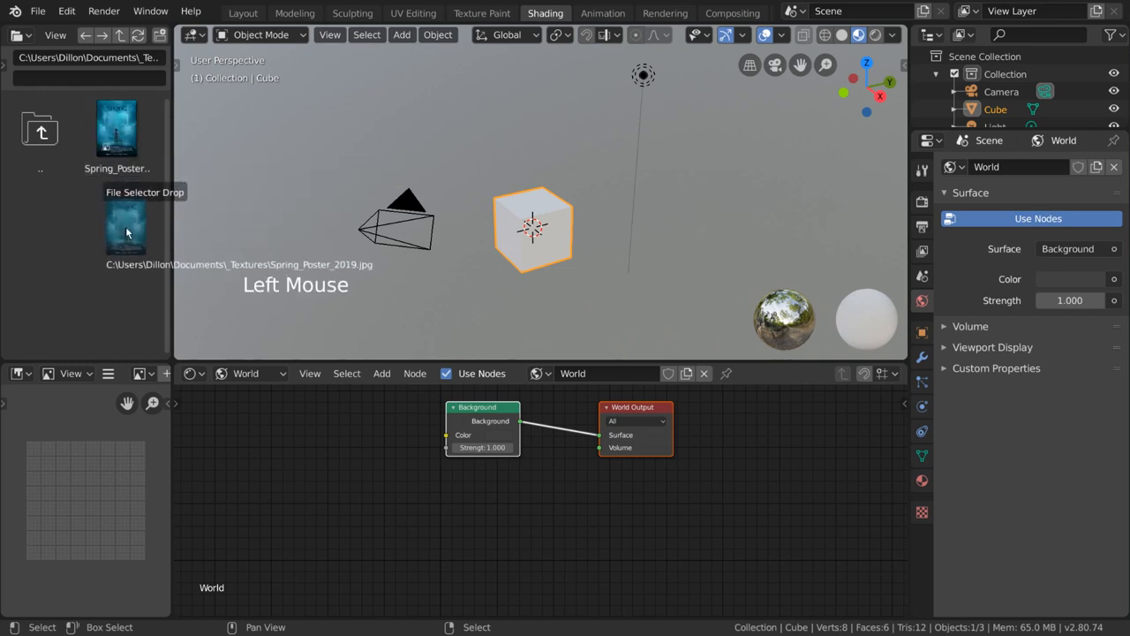
Place Spring_Poster_2019.jpg in the scene and load it into the image editor.
drag(125, 225, 271, 443)
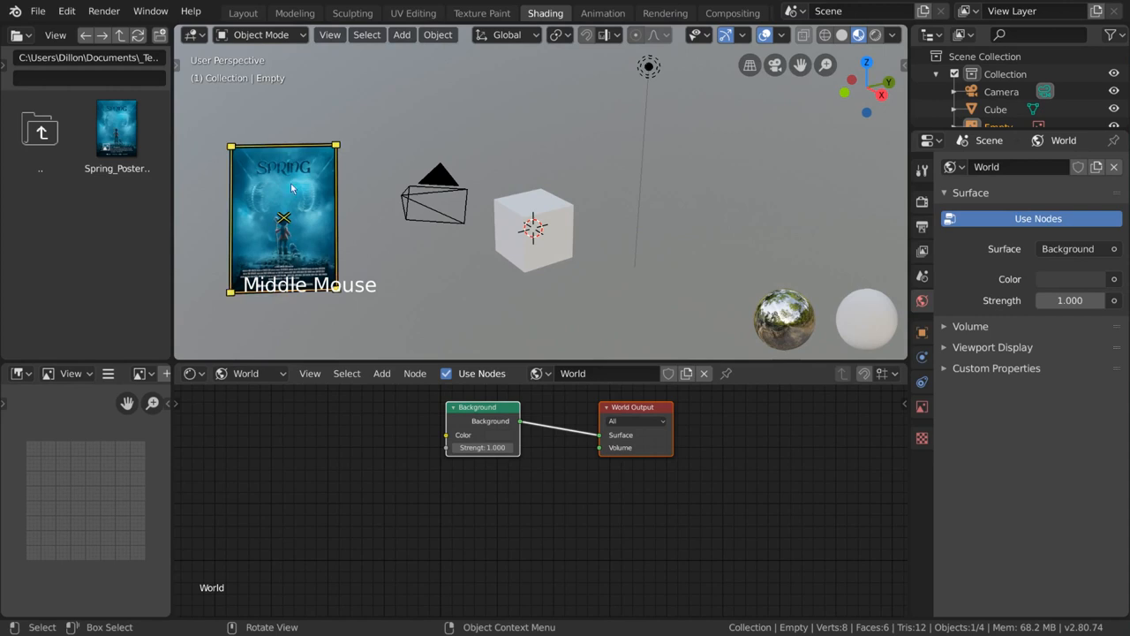
double_click(116, 128)
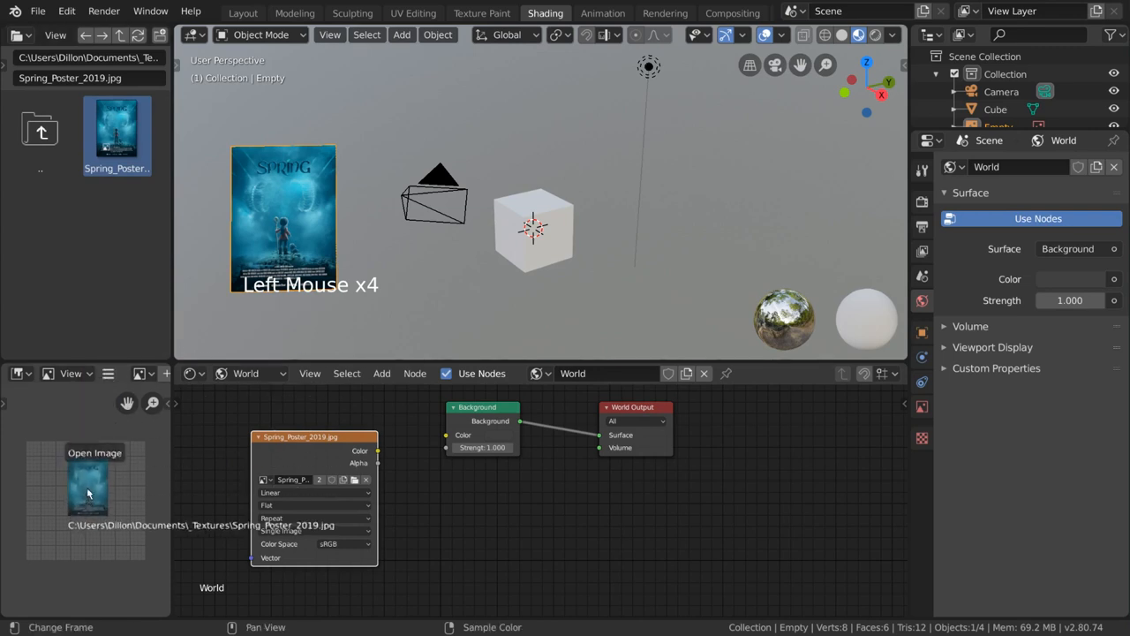
scroll(down, 3)
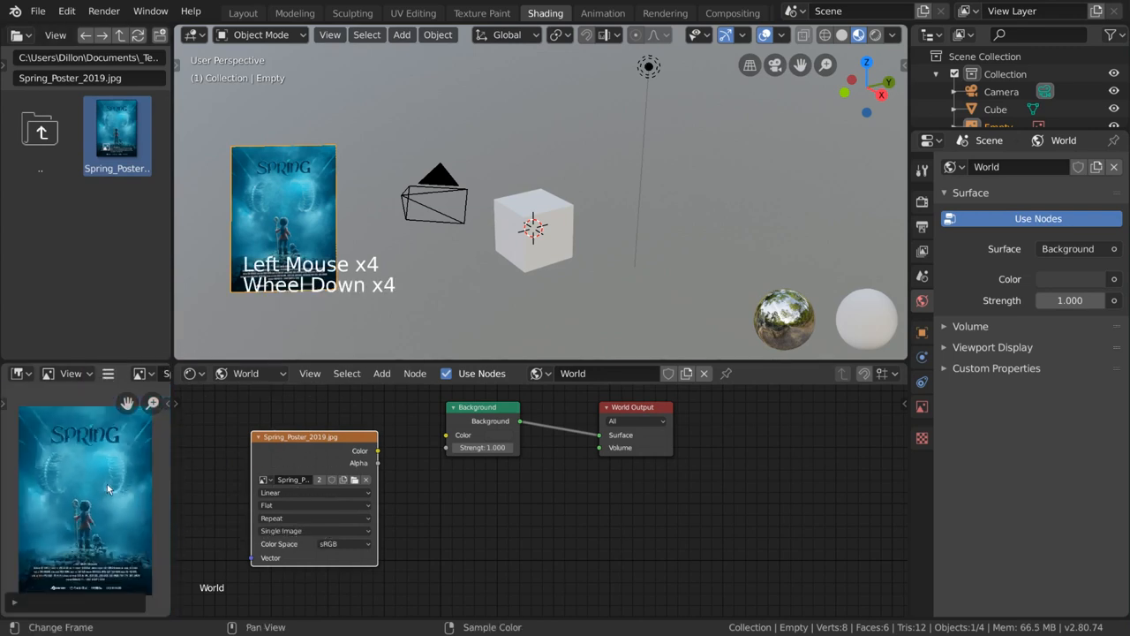
scroll(down, 3)
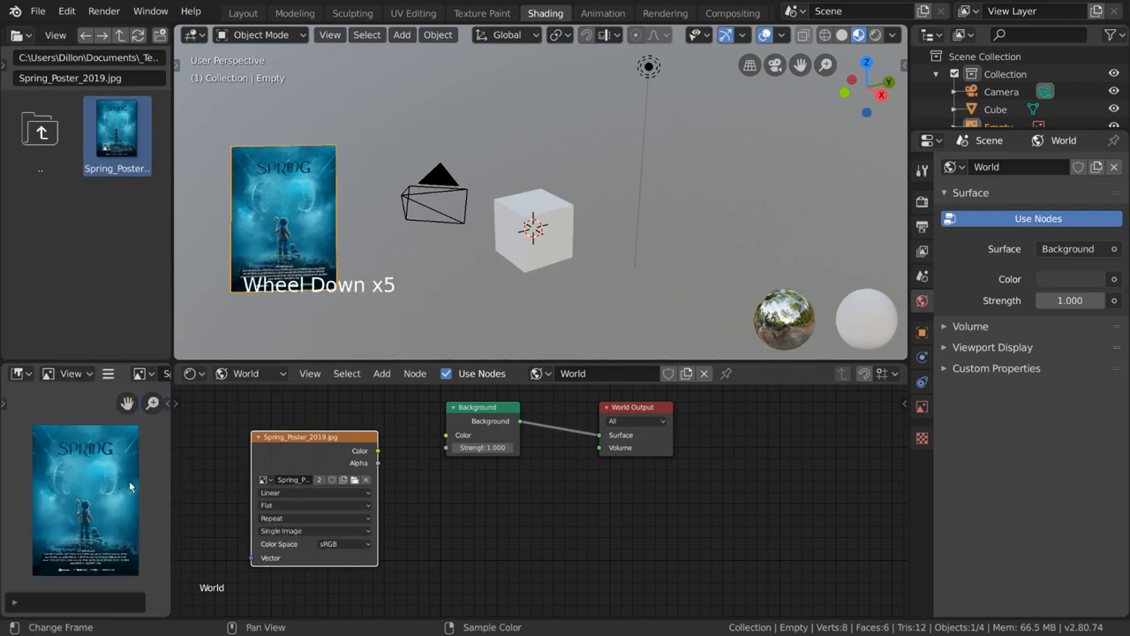
scroll(down, 3)
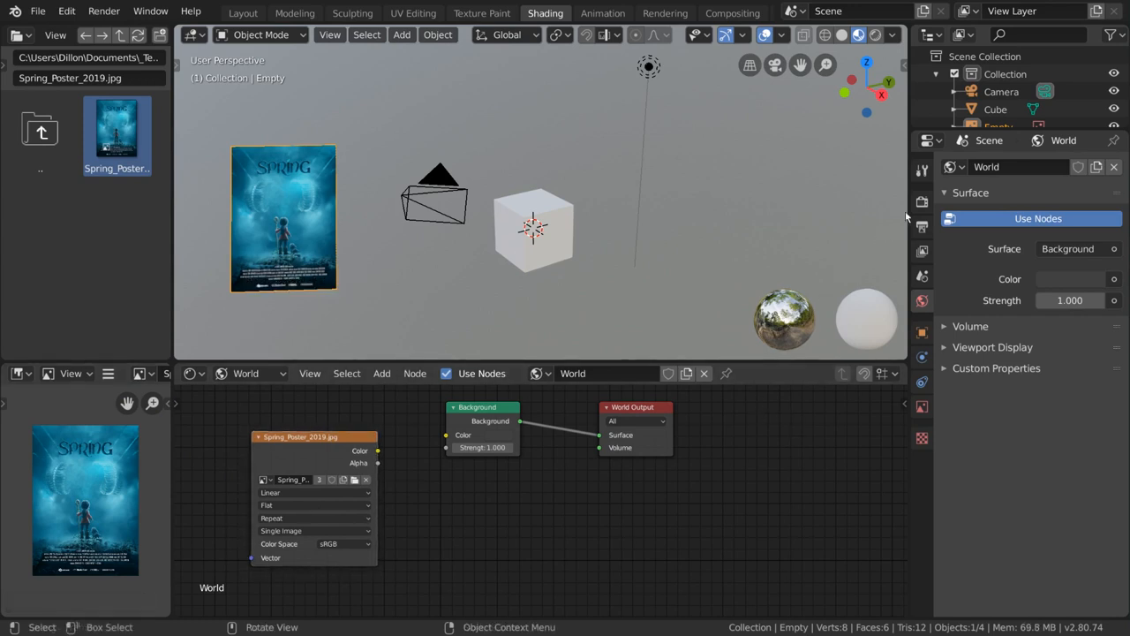
mouse_move(921, 203)
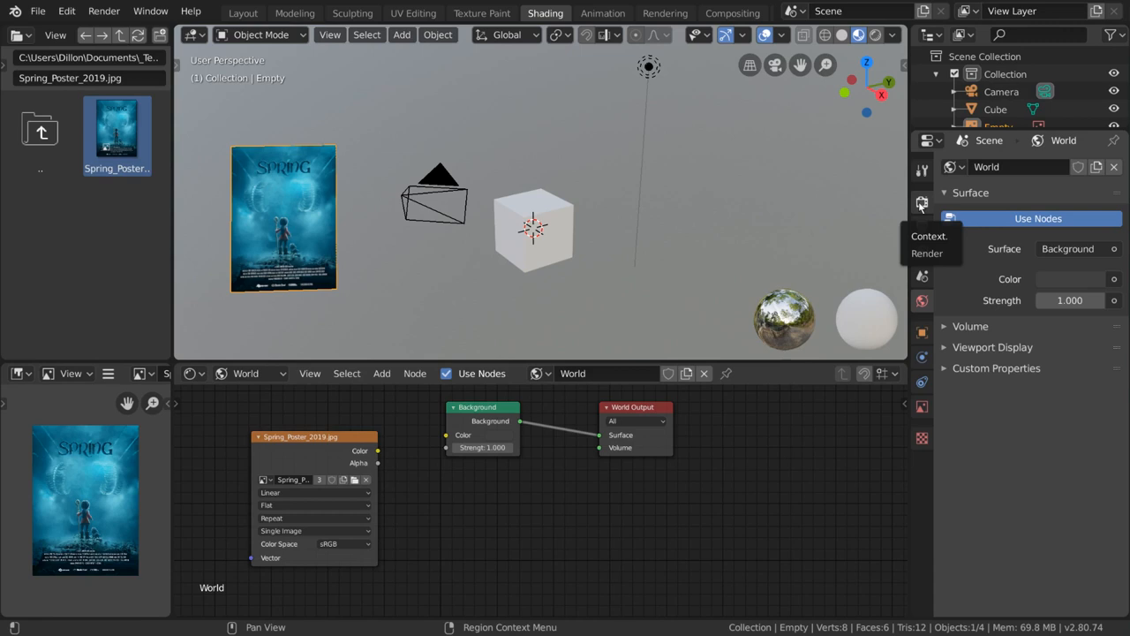
Keep Eevee as the render engine and switch the viewport to Rendered shading.
click(922, 204)
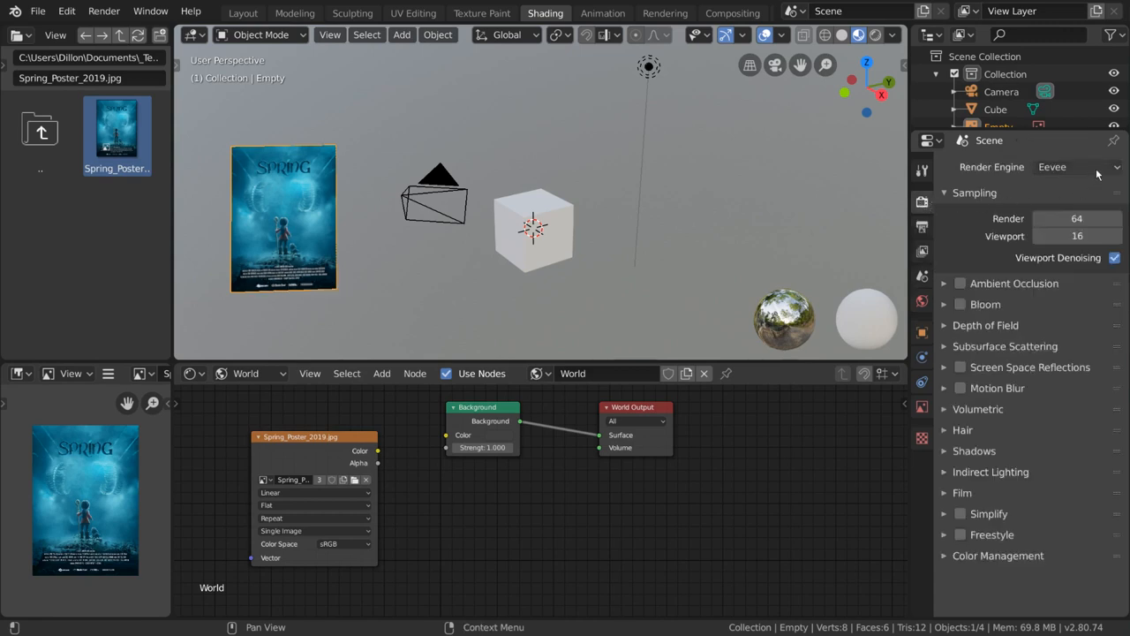
click(1076, 167)
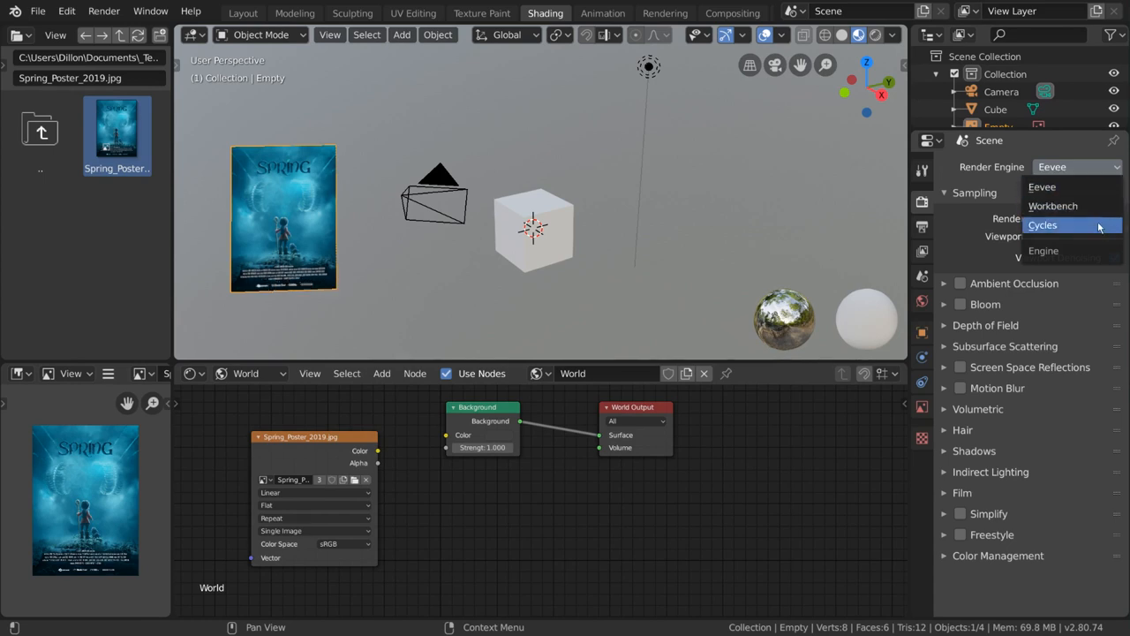
mouse_move(1068, 206)
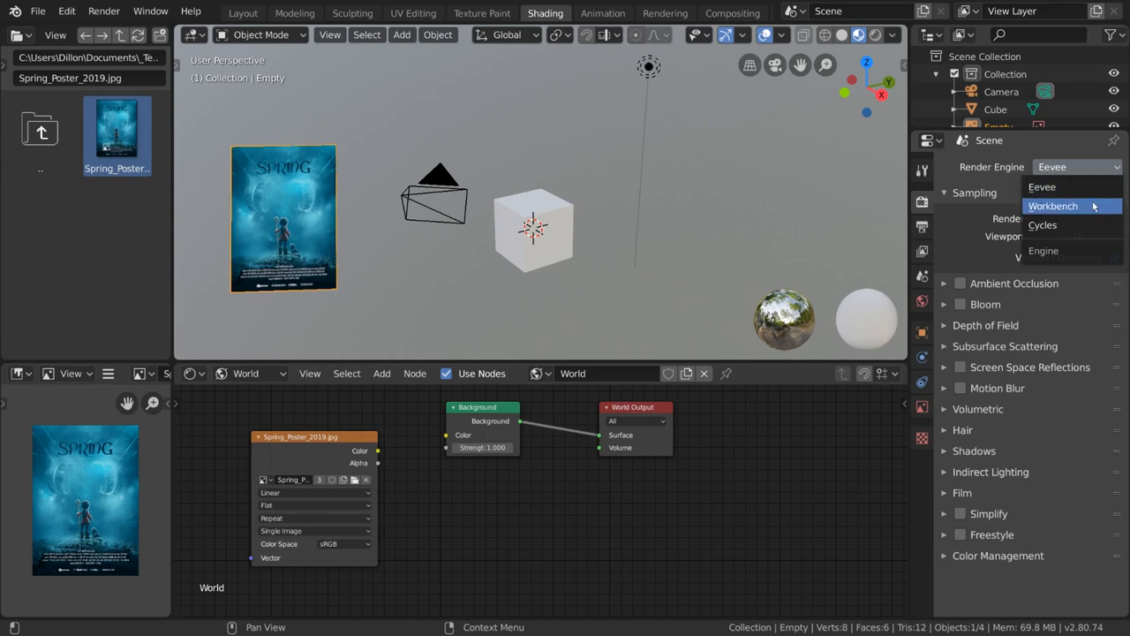
mouse_move(1060, 187)
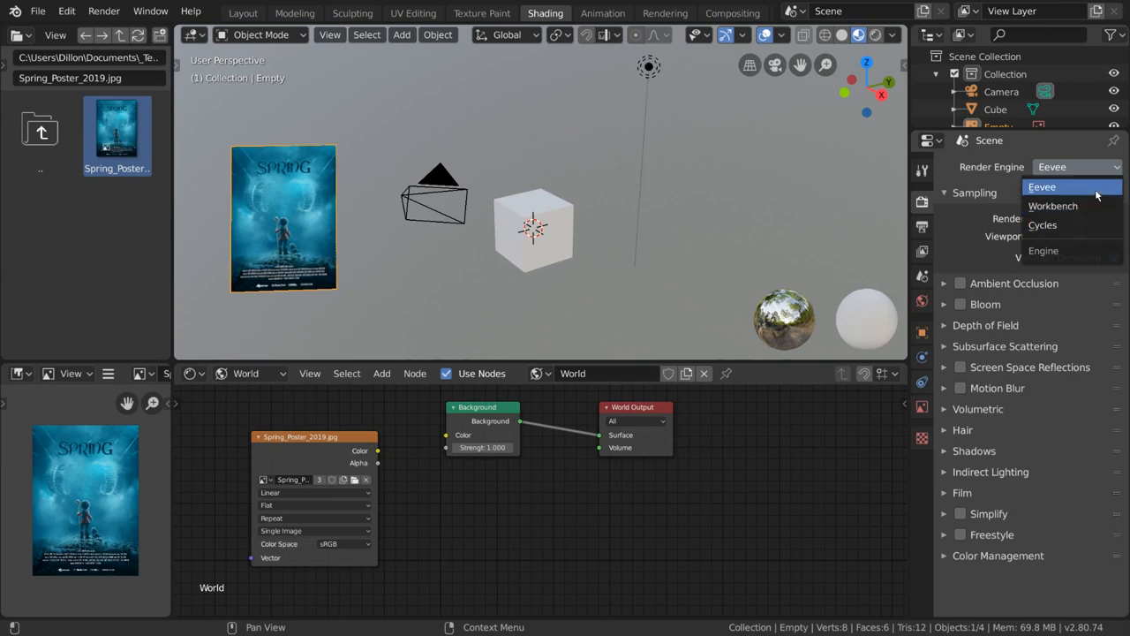
click(1050, 187)
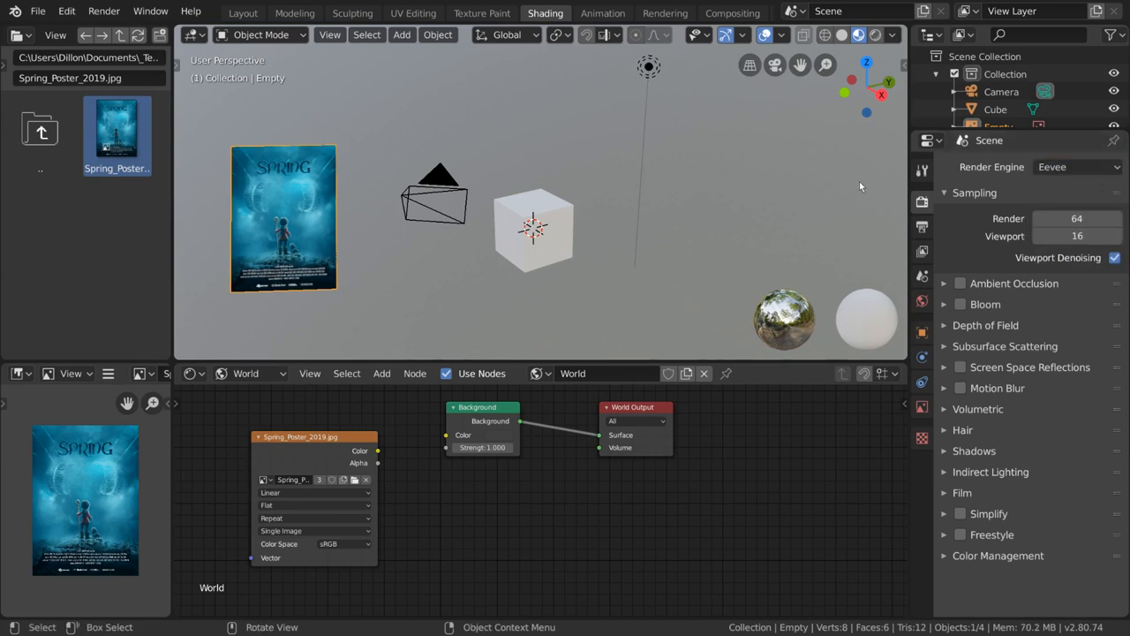
click(876, 34)
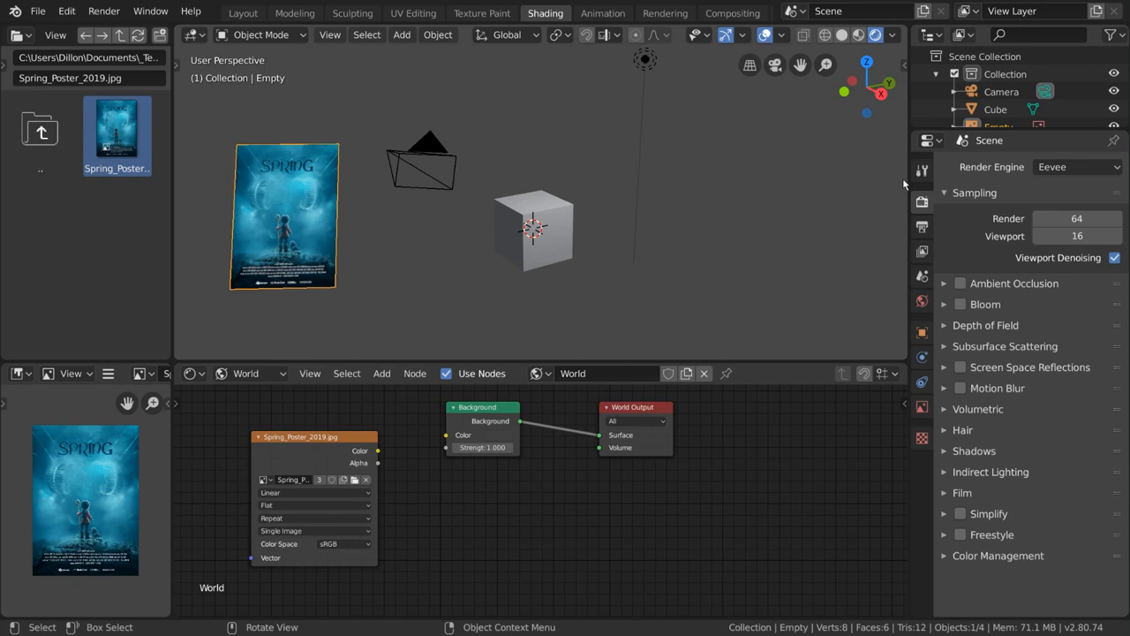
Preview the scene with Cycles, then Eevee, and finally set the engine to Workbench.
click(1076, 166)
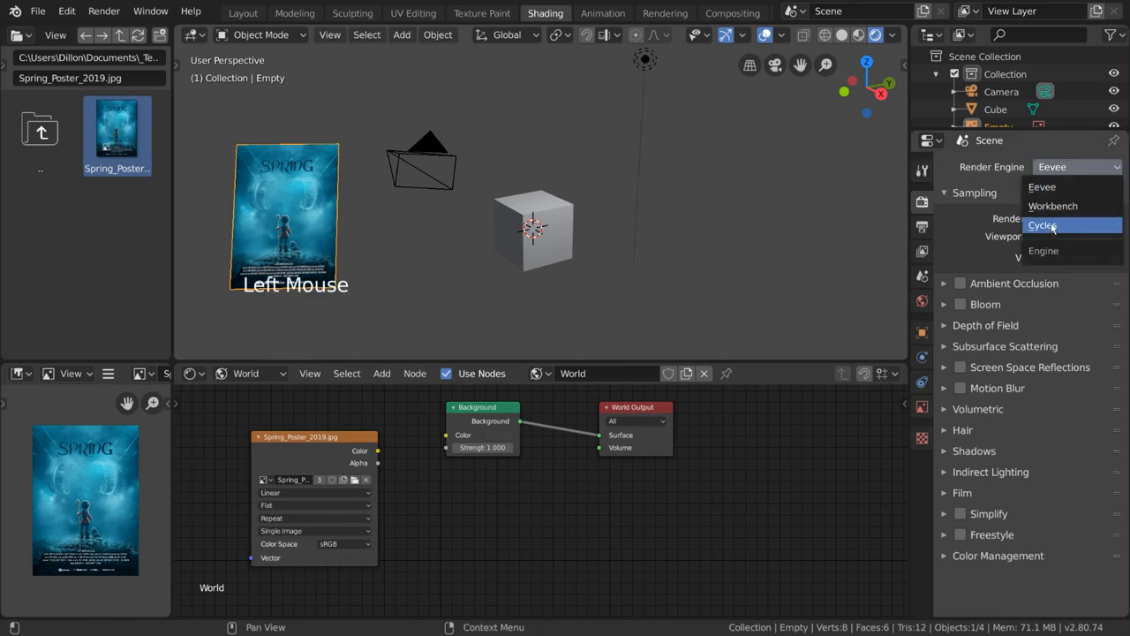
click(1043, 225)
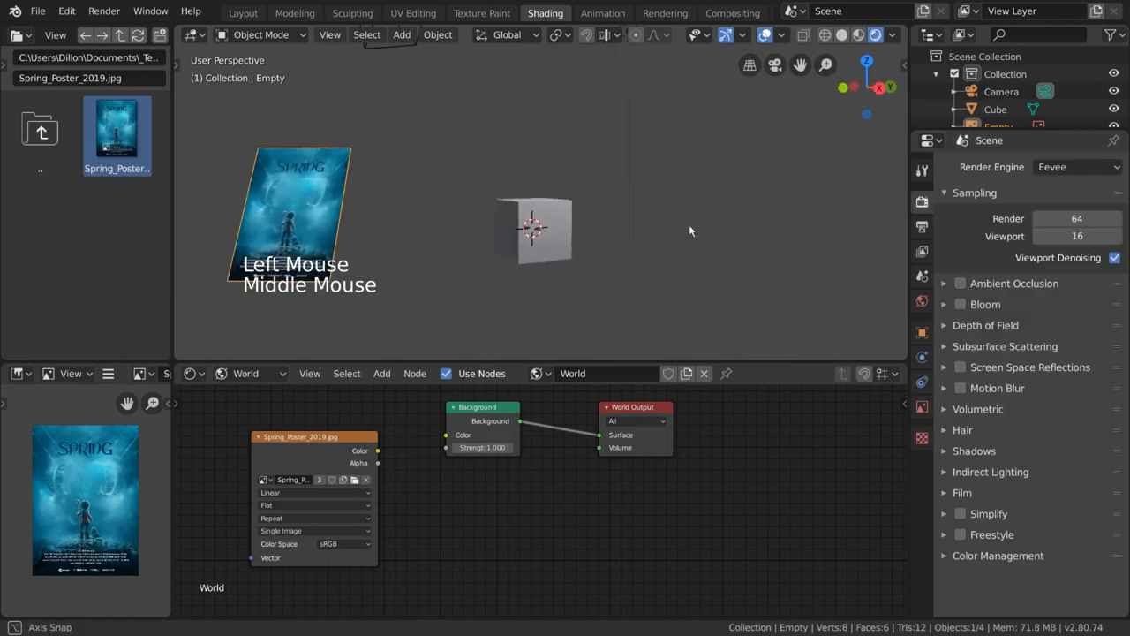
click(1076, 166)
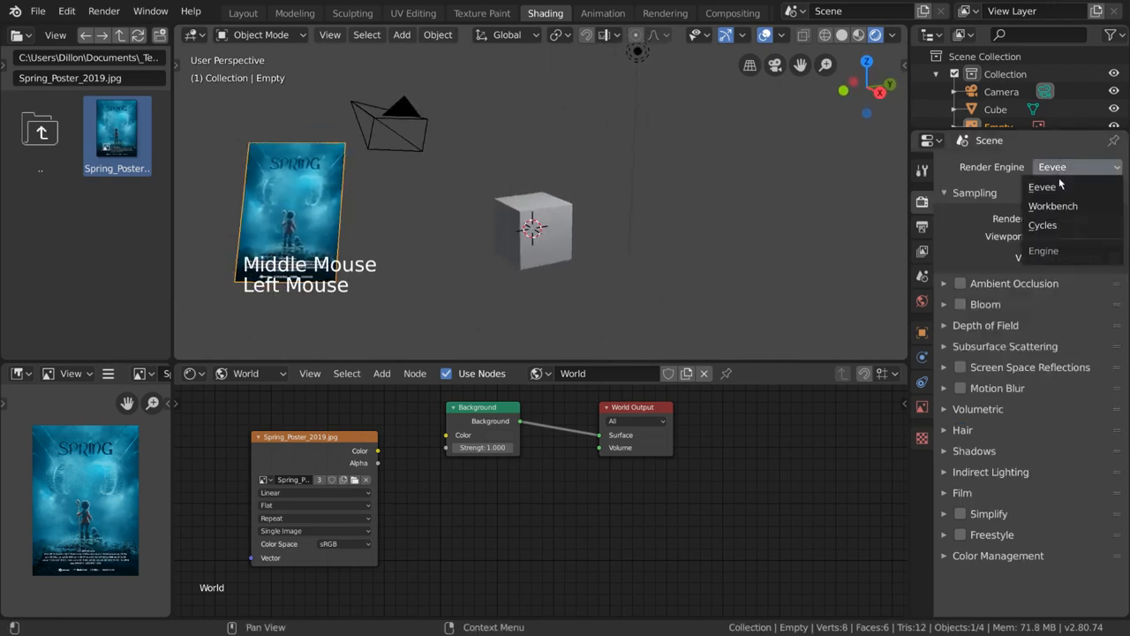
click(1043, 224)
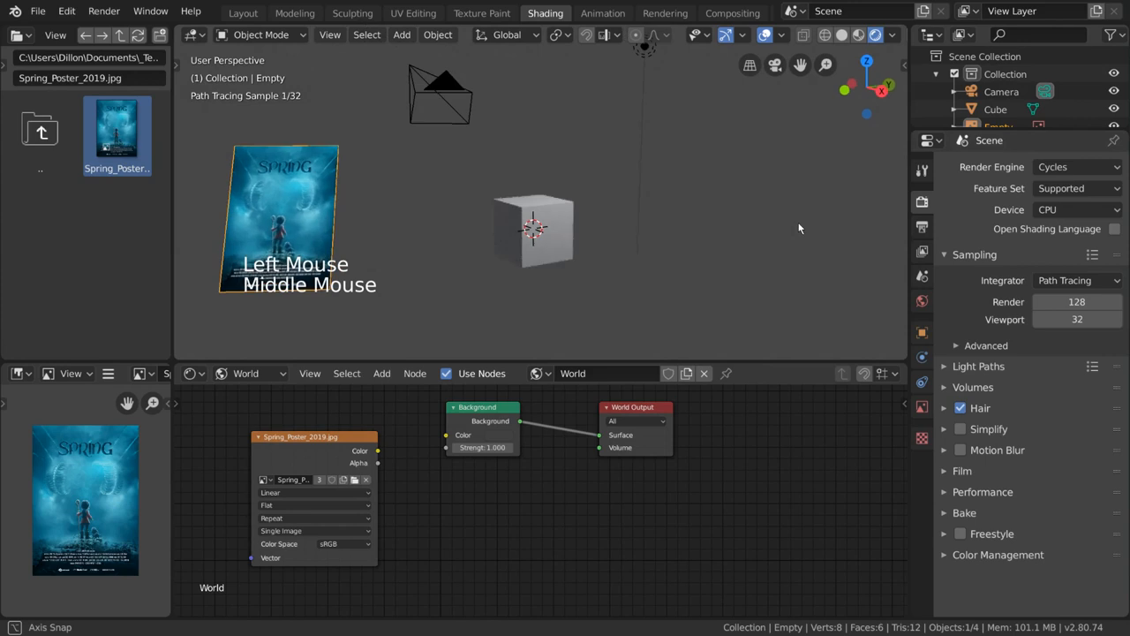
click(1076, 166)
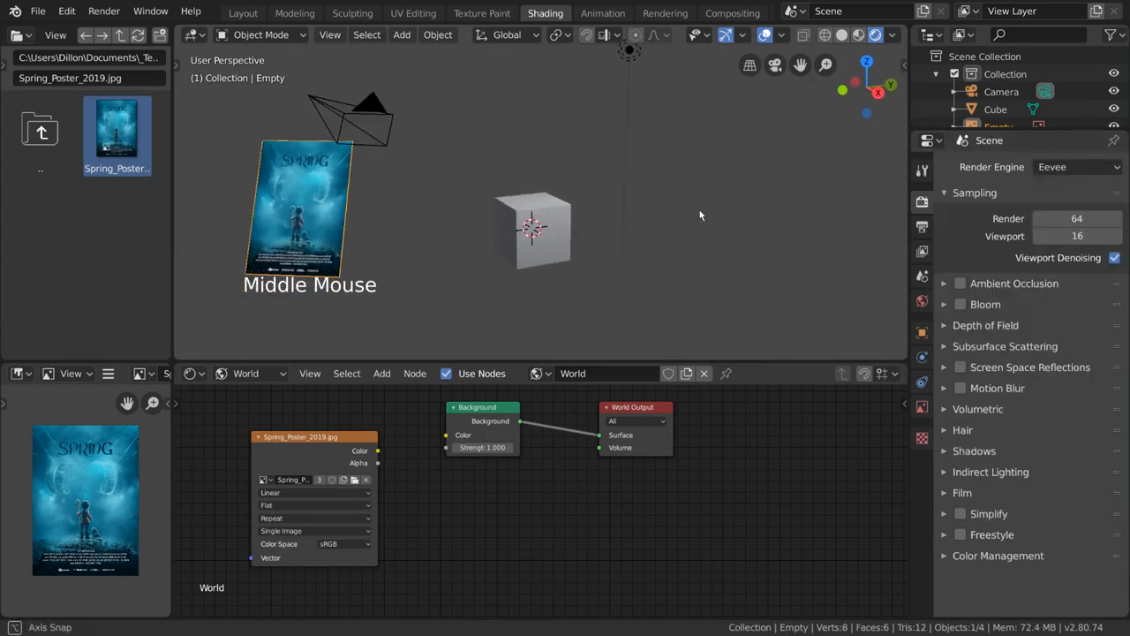
click(1077, 166)
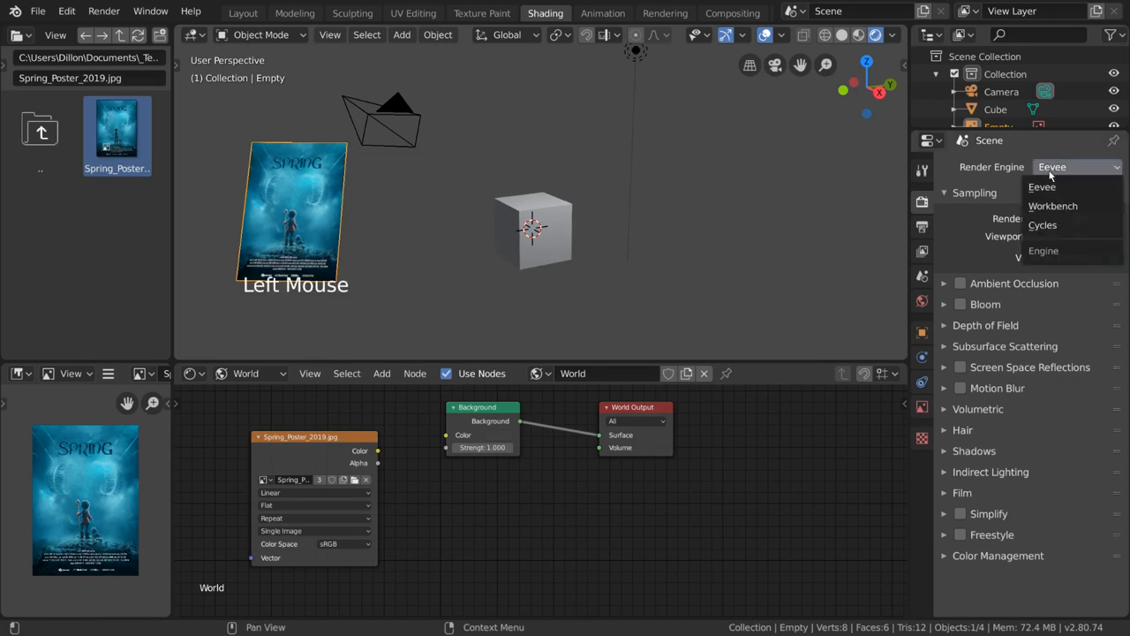
click(1053, 206)
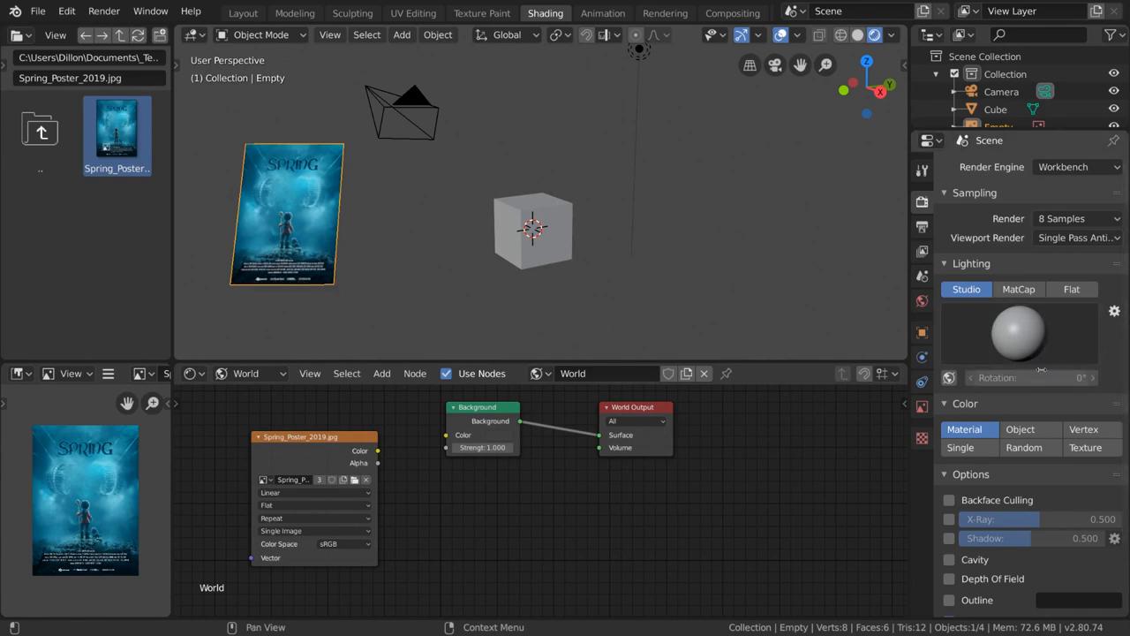
Render the cube scene with Workbench and close the render result.
click(1077, 167)
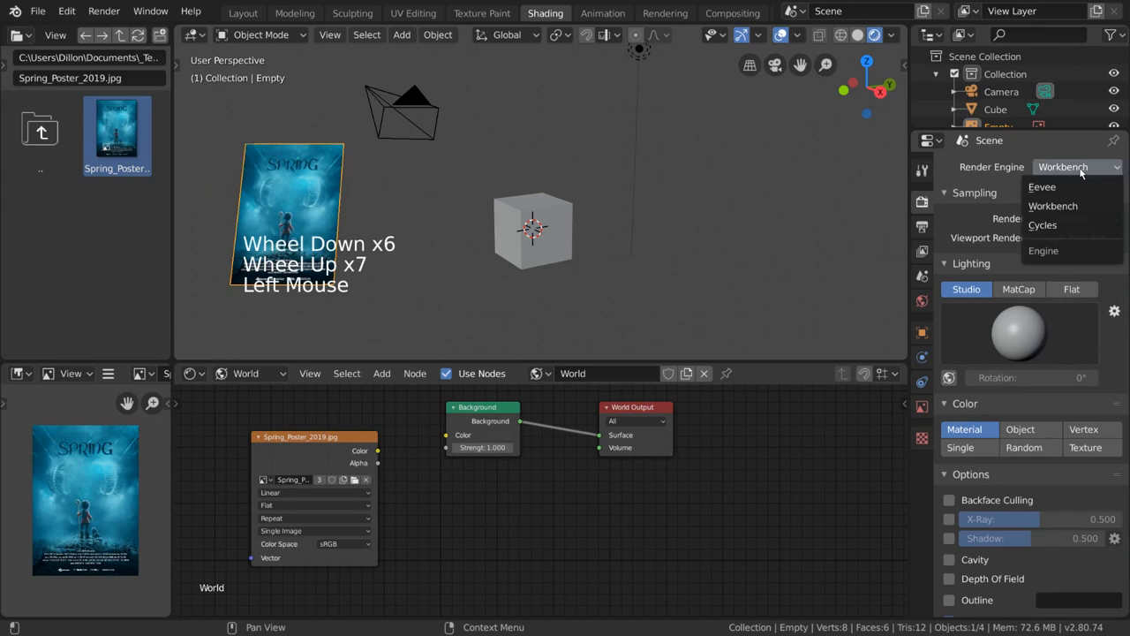
mouse_move(1053, 206)
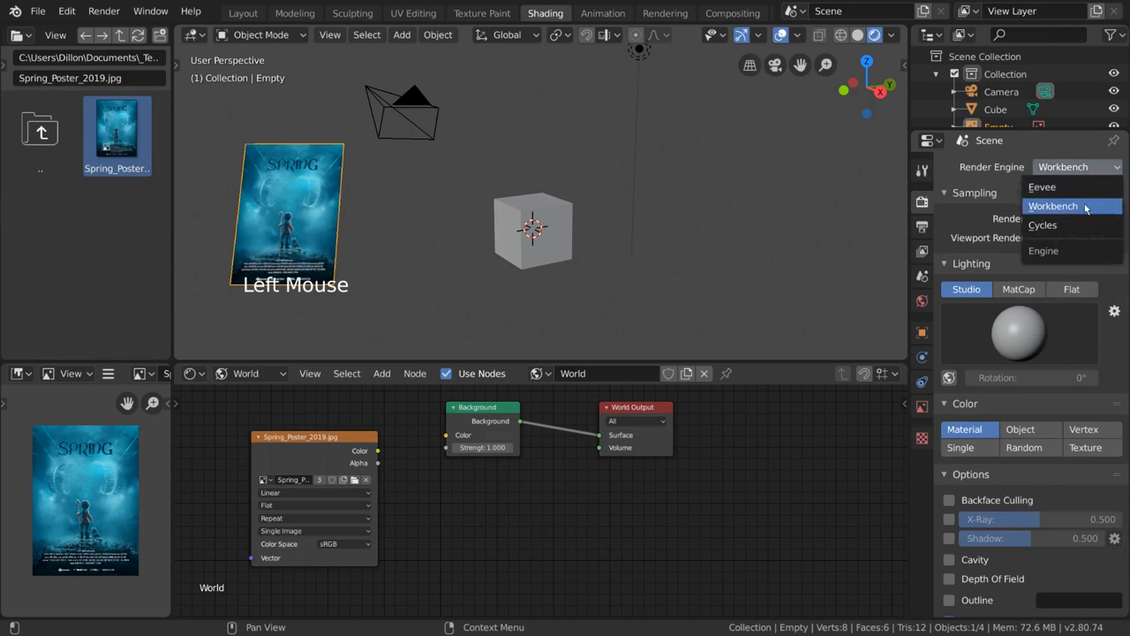
click(1053, 206)
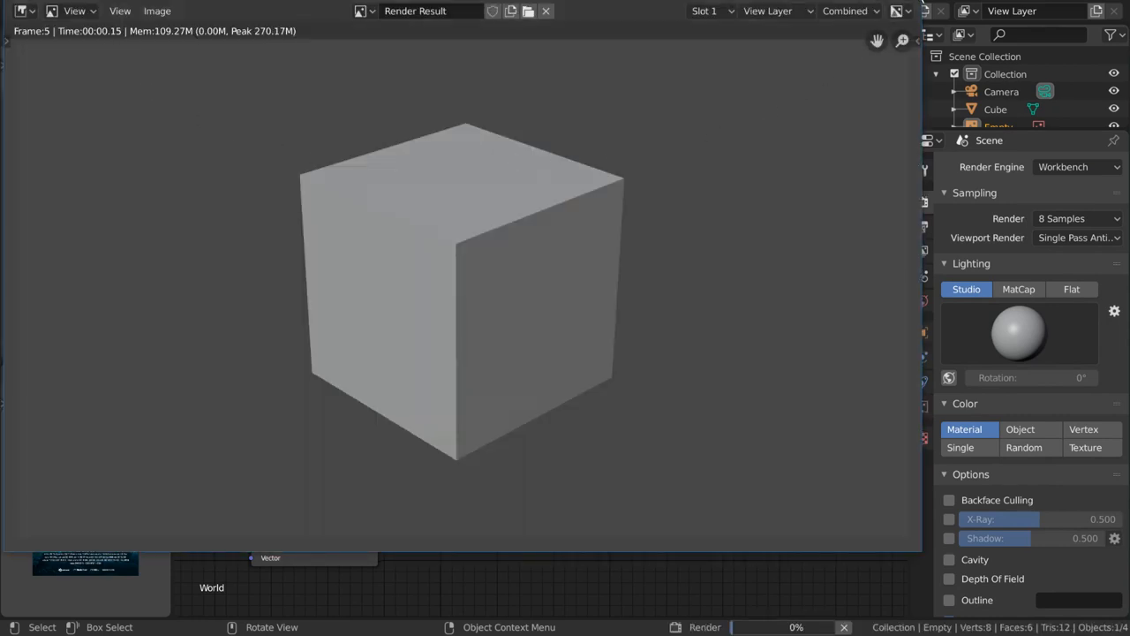
click(544, 11)
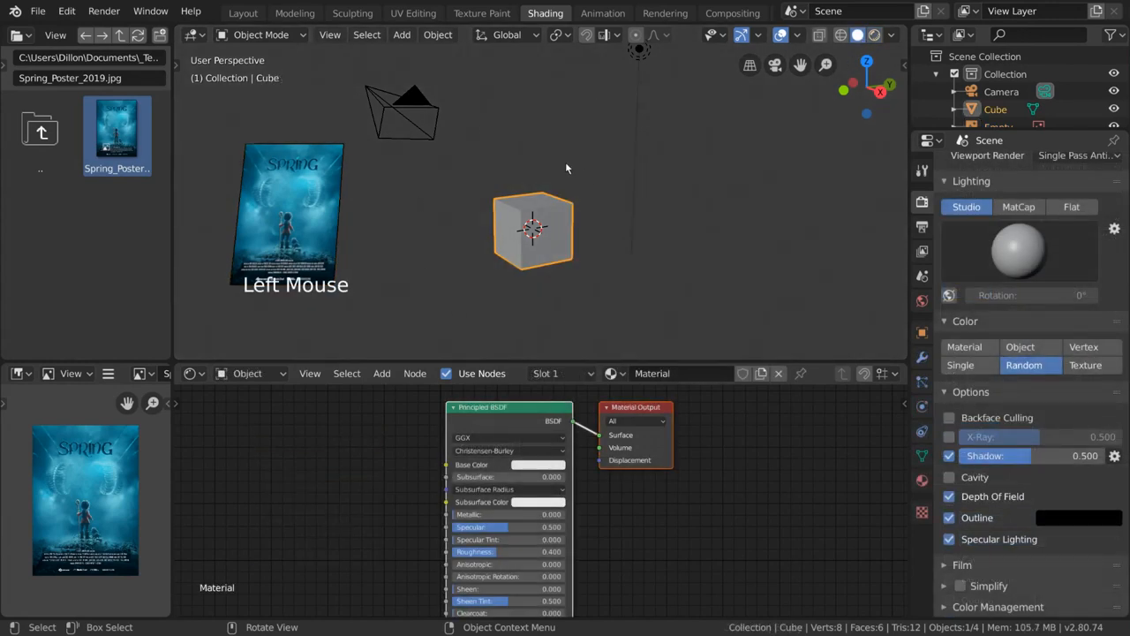
Render a viewport image from the camera view, then close the result.
key(KP_0)
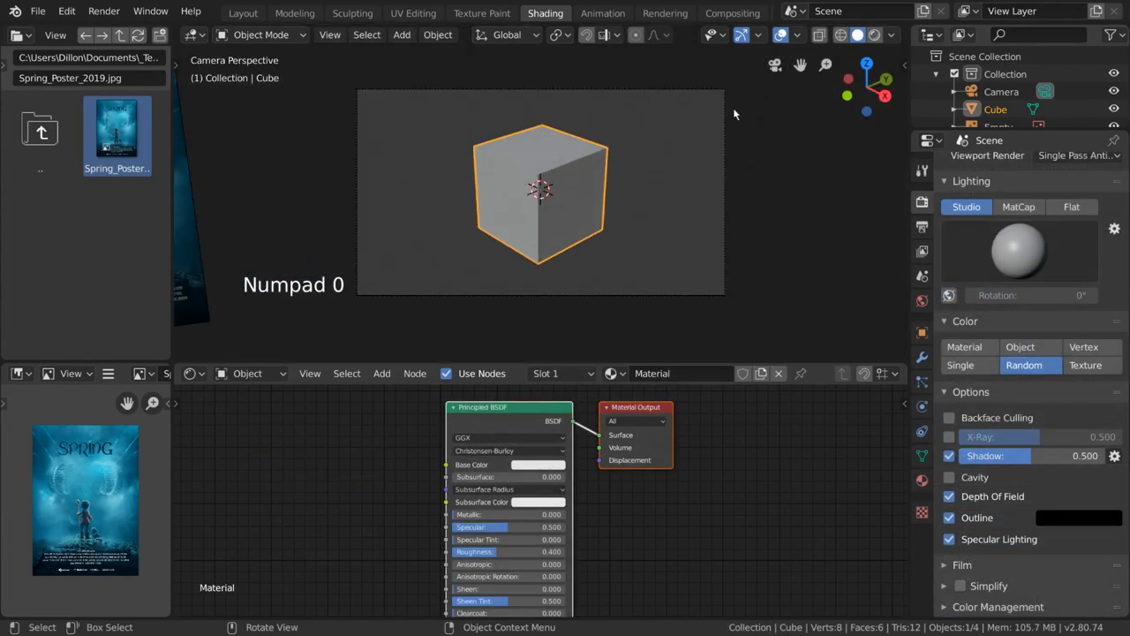
click(330, 34)
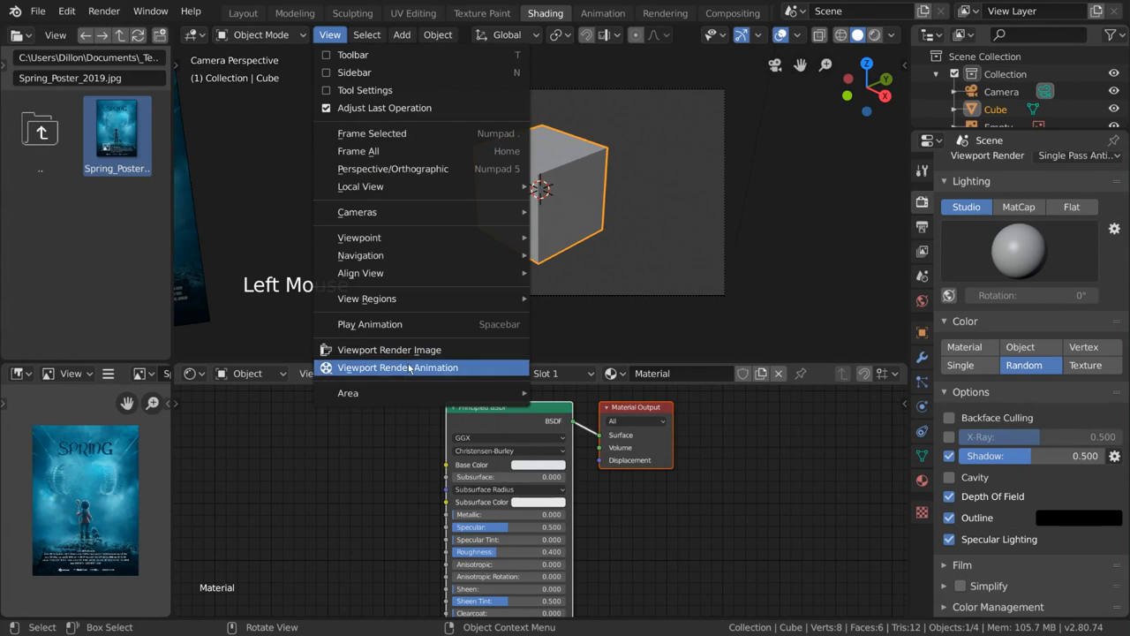
click(398, 367)
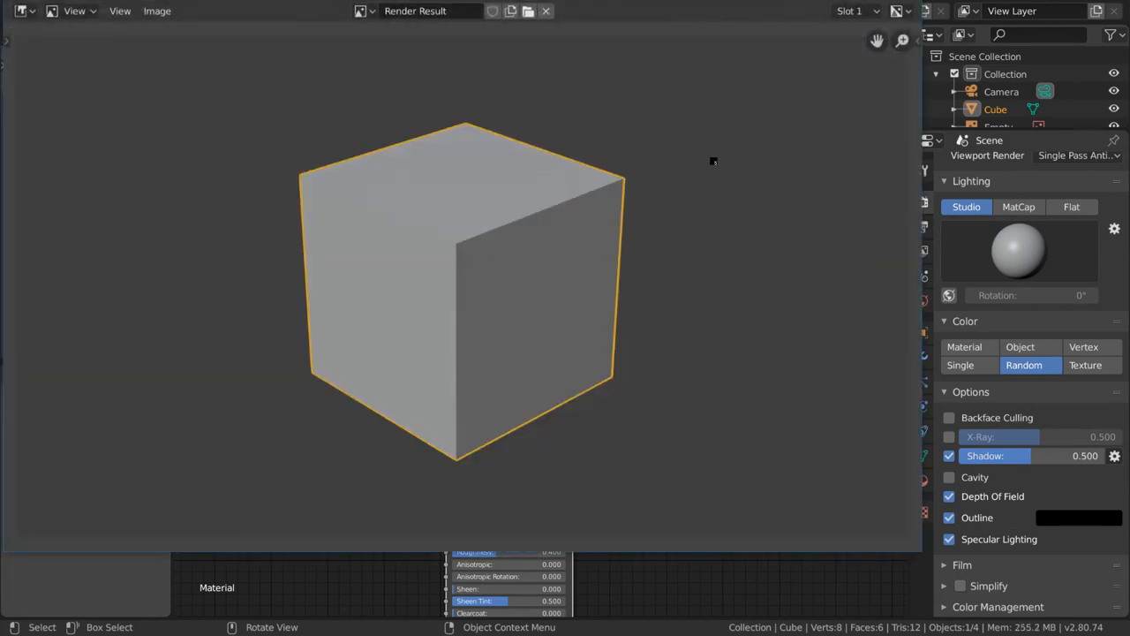
mouse_move(863, 193)
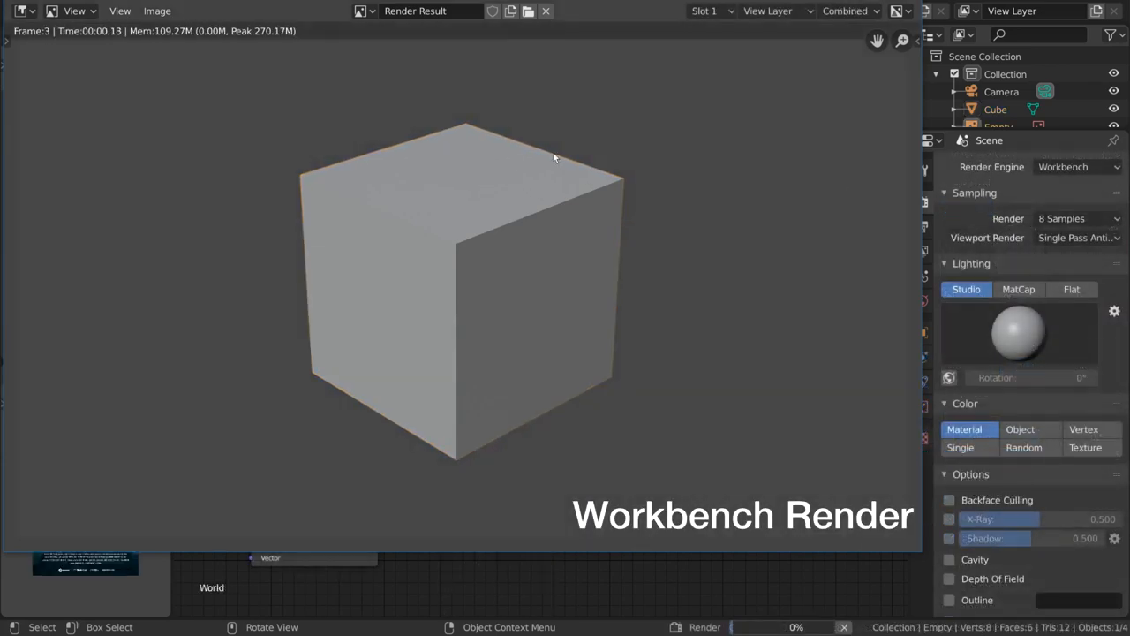
click(545, 13)
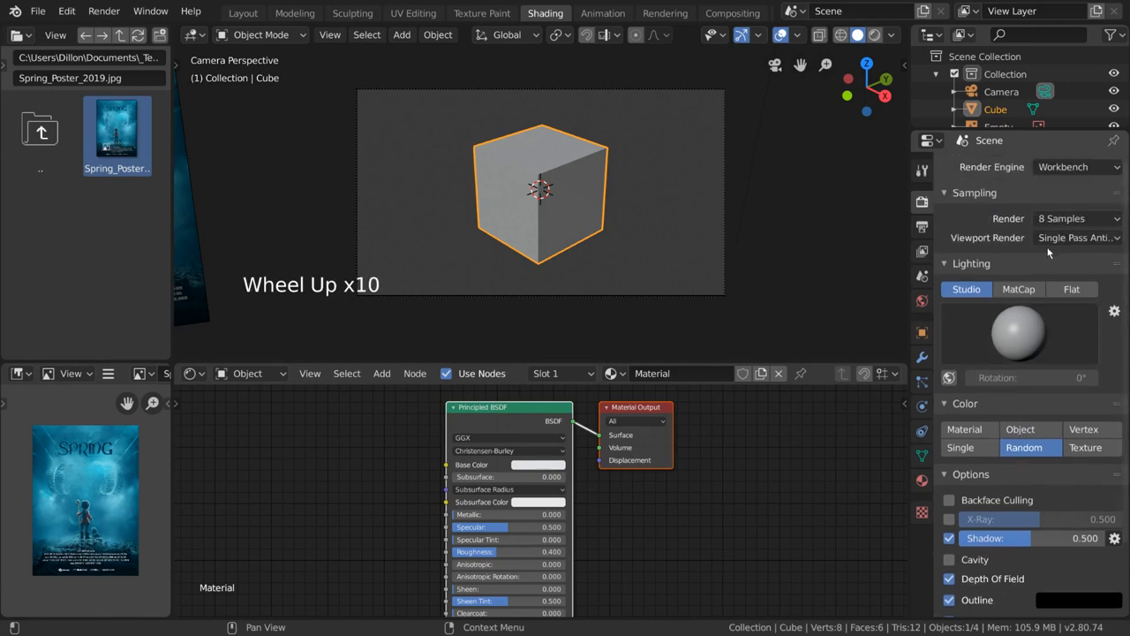
click(893, 34)
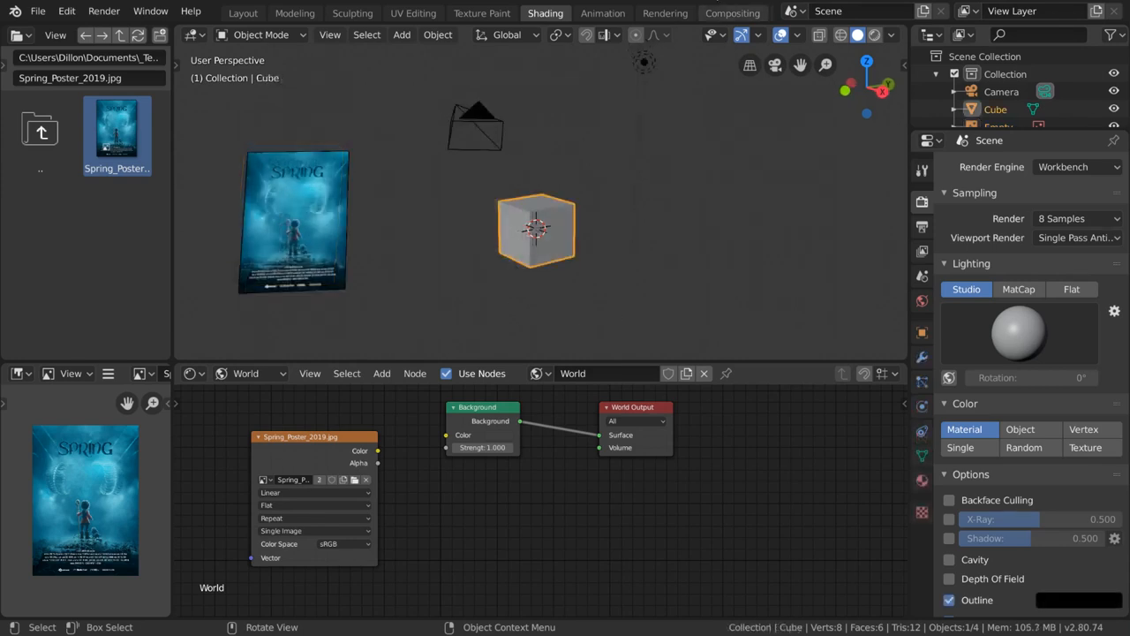
Keep Workbench as the render engine and show the cube as X-ray wireframe with random colours.
click(1075, 167)
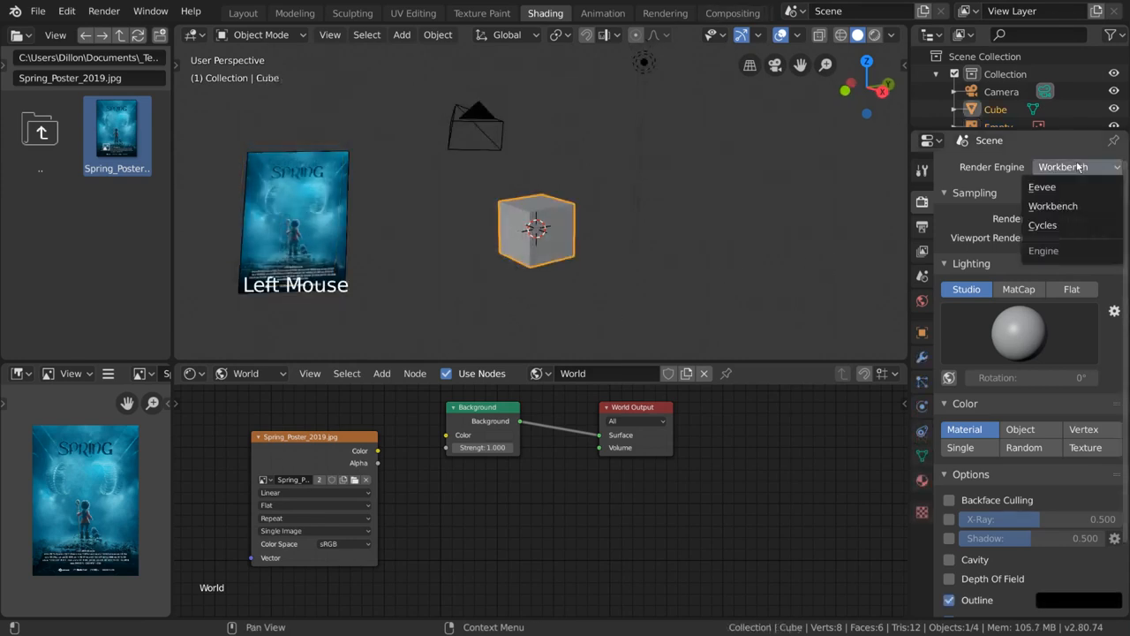
click(1053, 206)
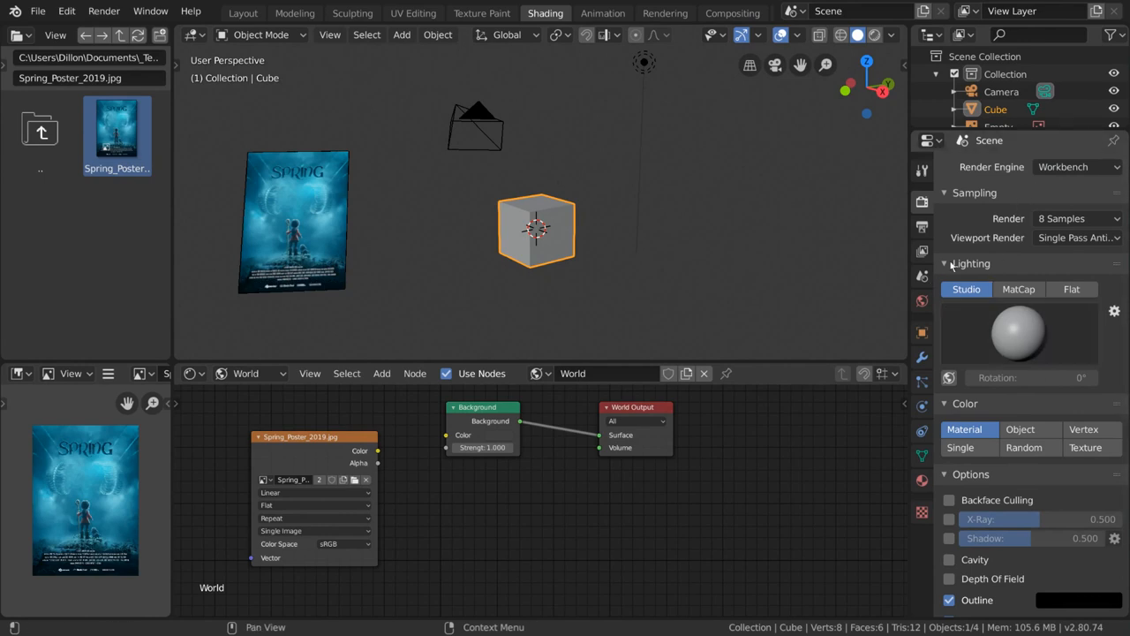
click(891, 36)
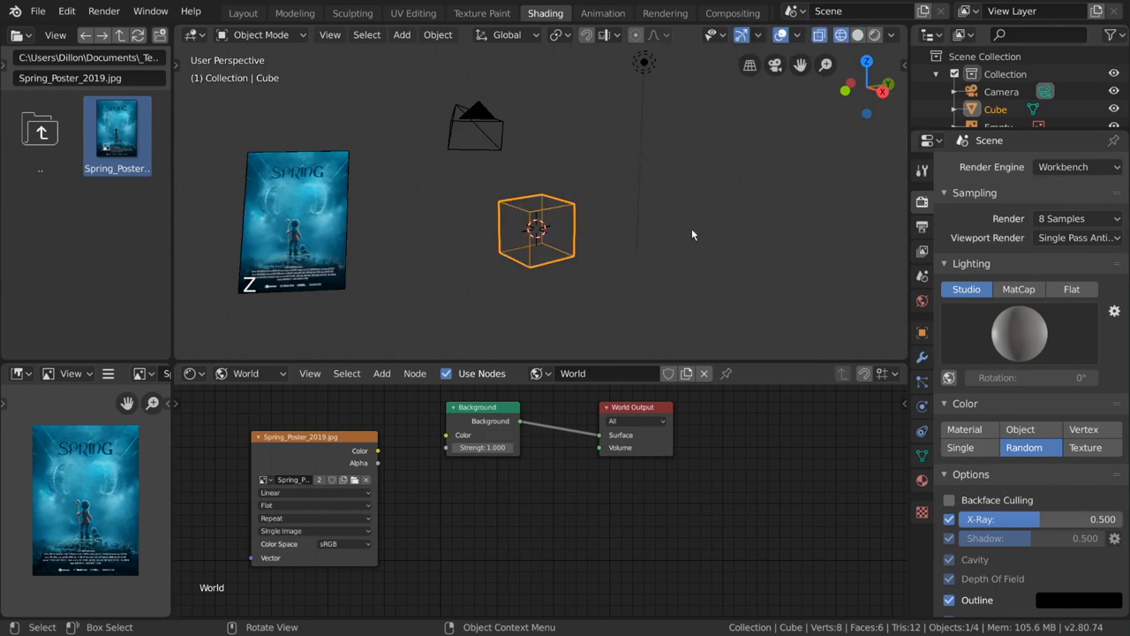
click(329, 35)
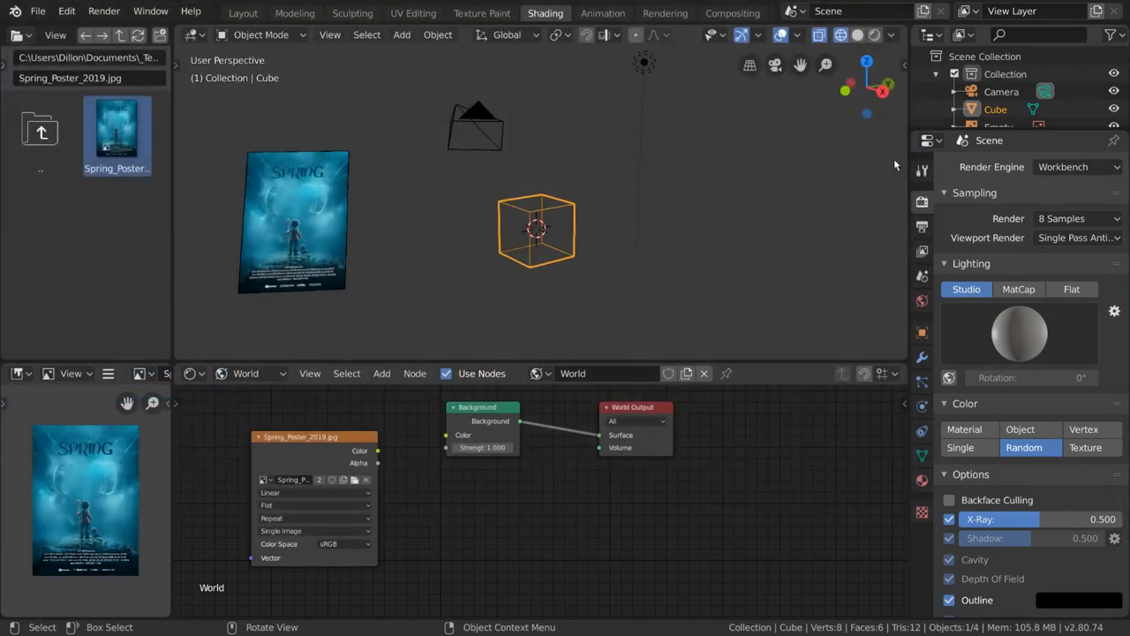
click(104, 11)
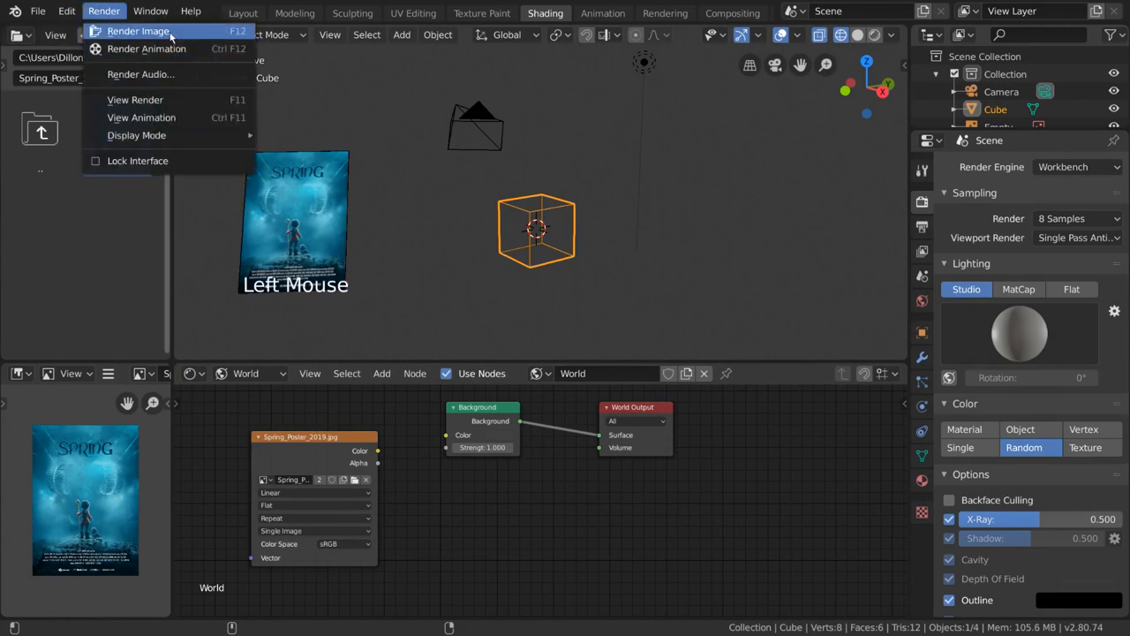
Render the current frame as an image and switch the Shader Editor from World to Object.
click(138, 31)
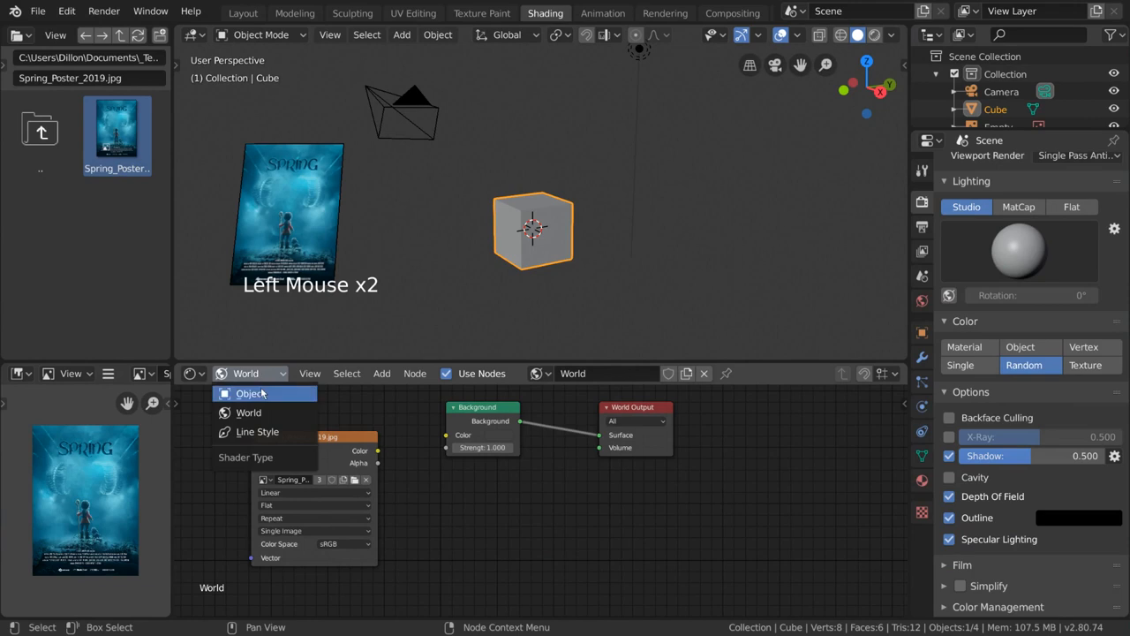
click(252, 393)
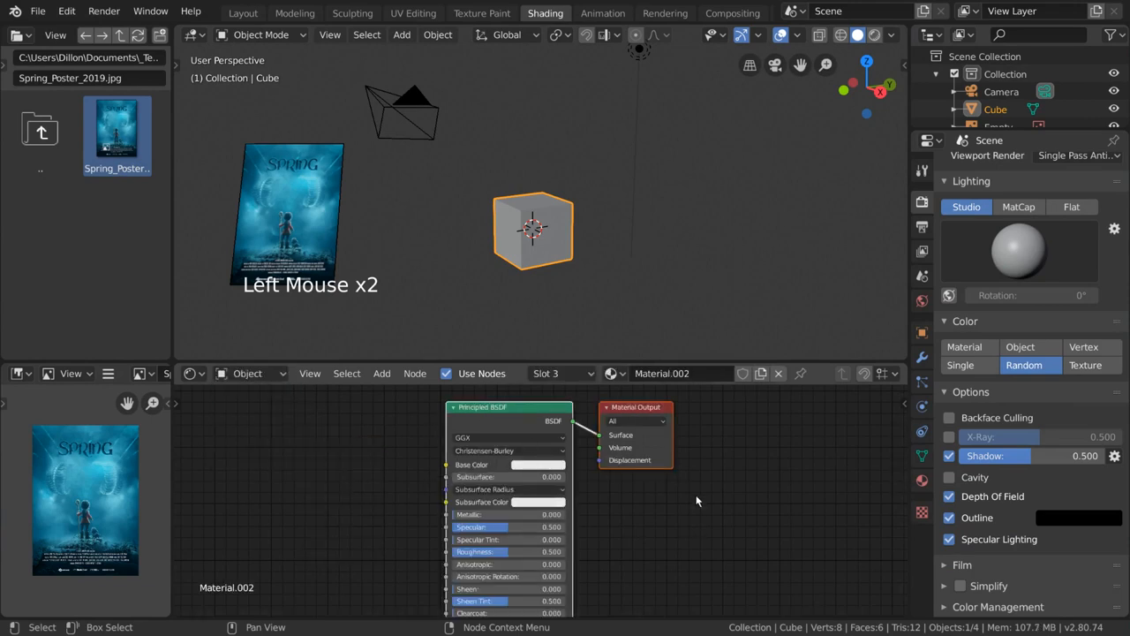